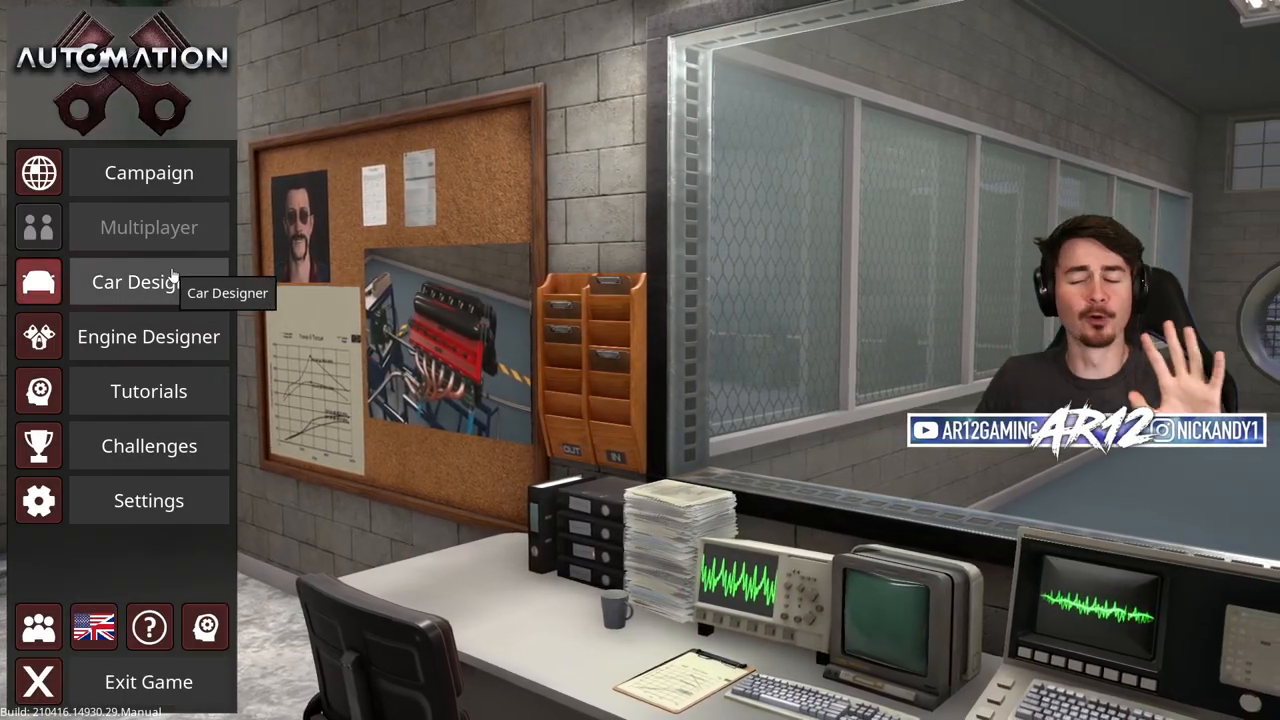
- Start a new car model and scroll the body gallery to the 2007 Hatchback
left_click(135, 282)
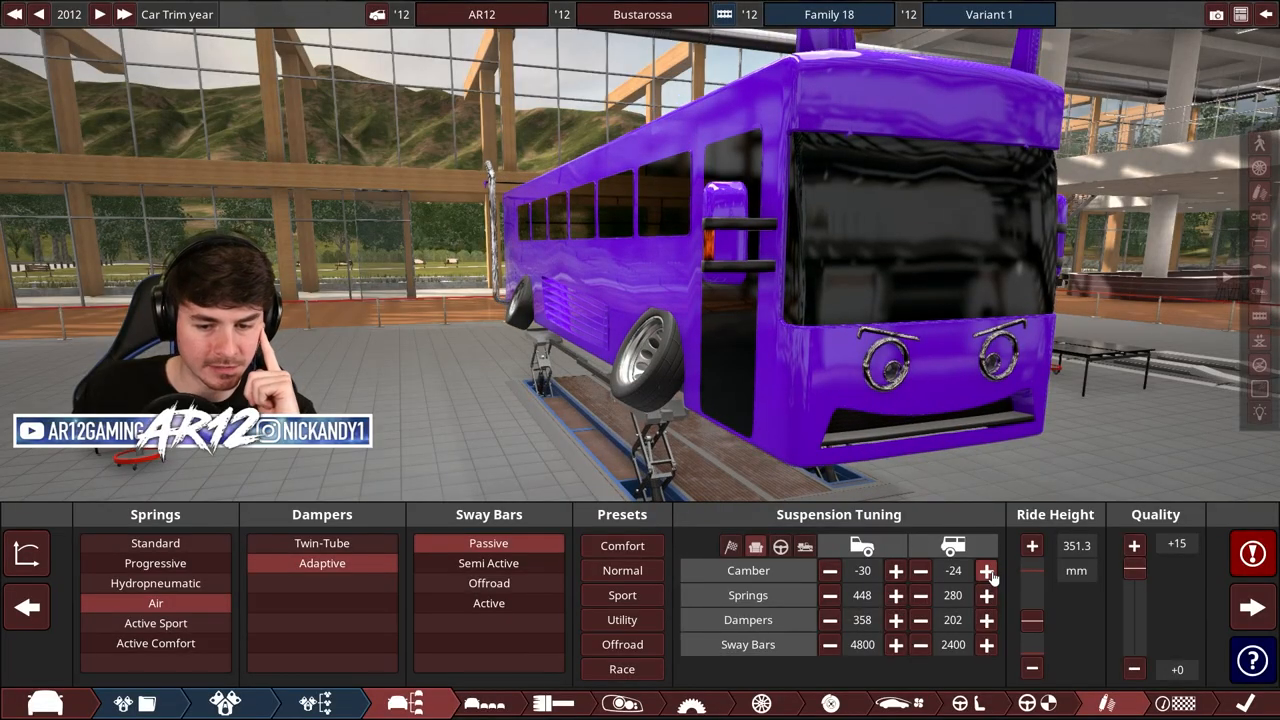
left_click(987, 571)
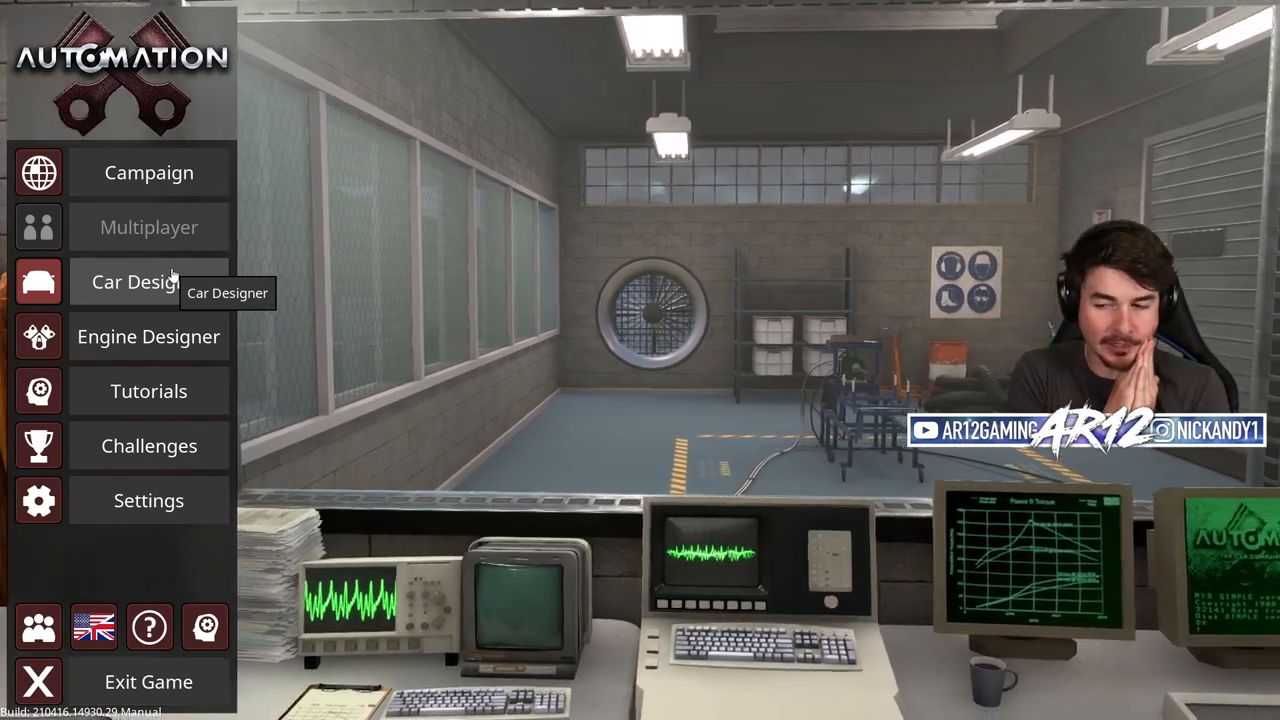
left_click(138, 282)
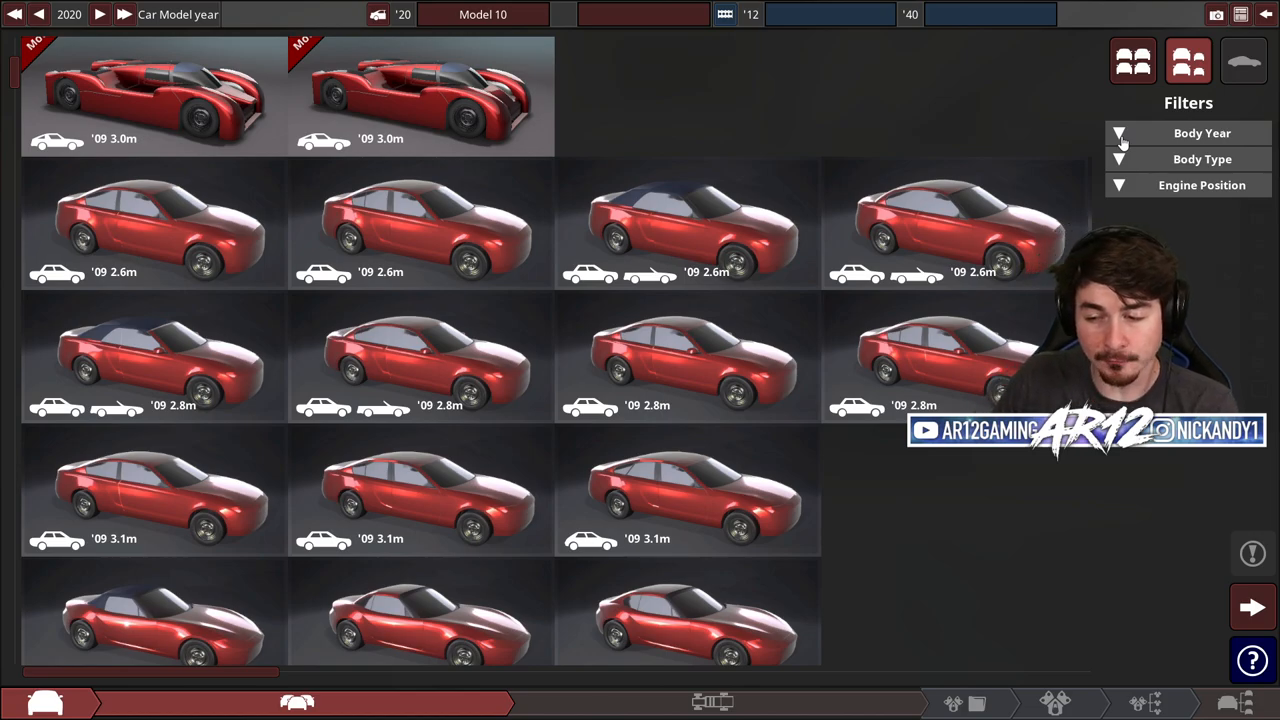
scroll("down", 3)
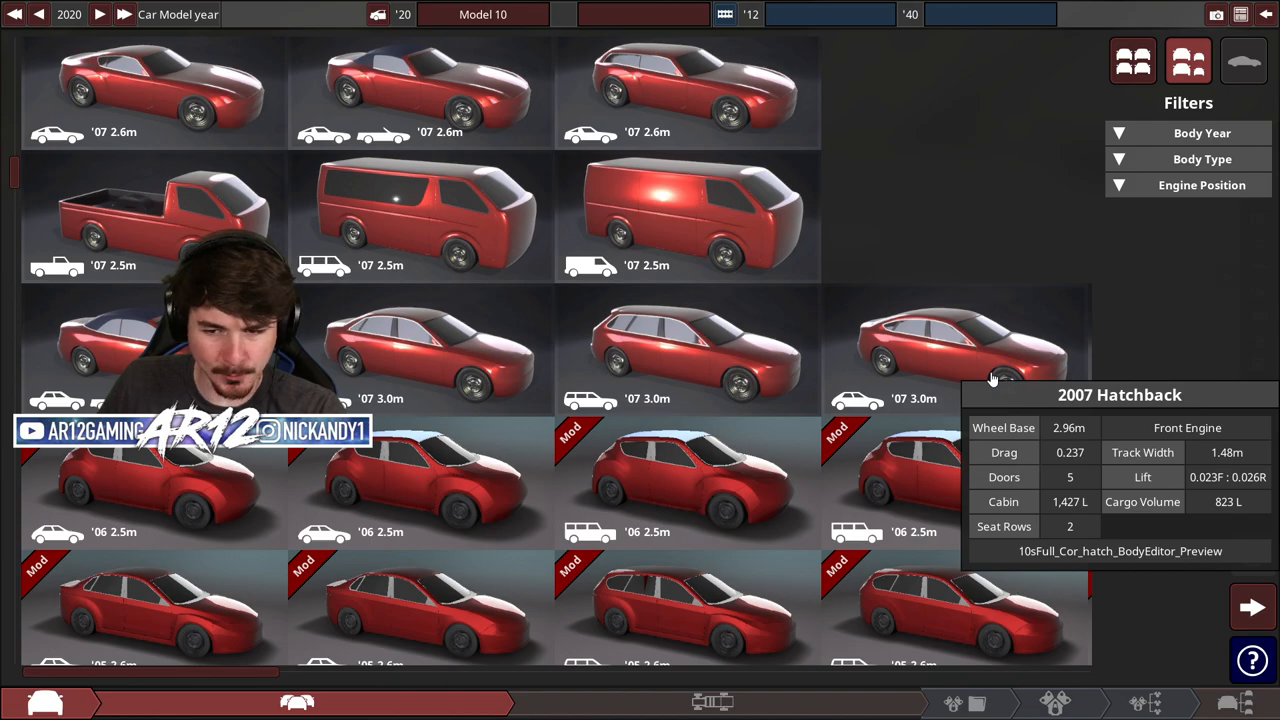
- Use the 2007 Hatchback body with Carbon Fibre panels and continue to engine selection
left_click(957, 350)
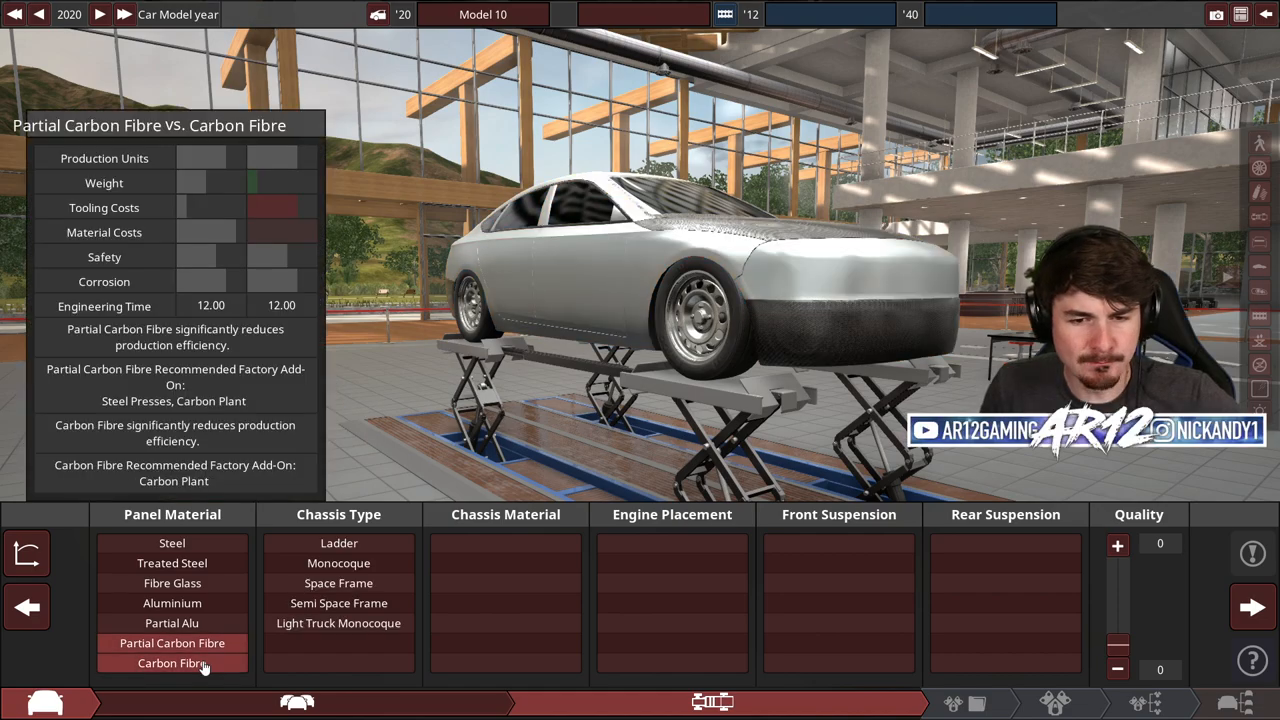
left_click(172, 663)
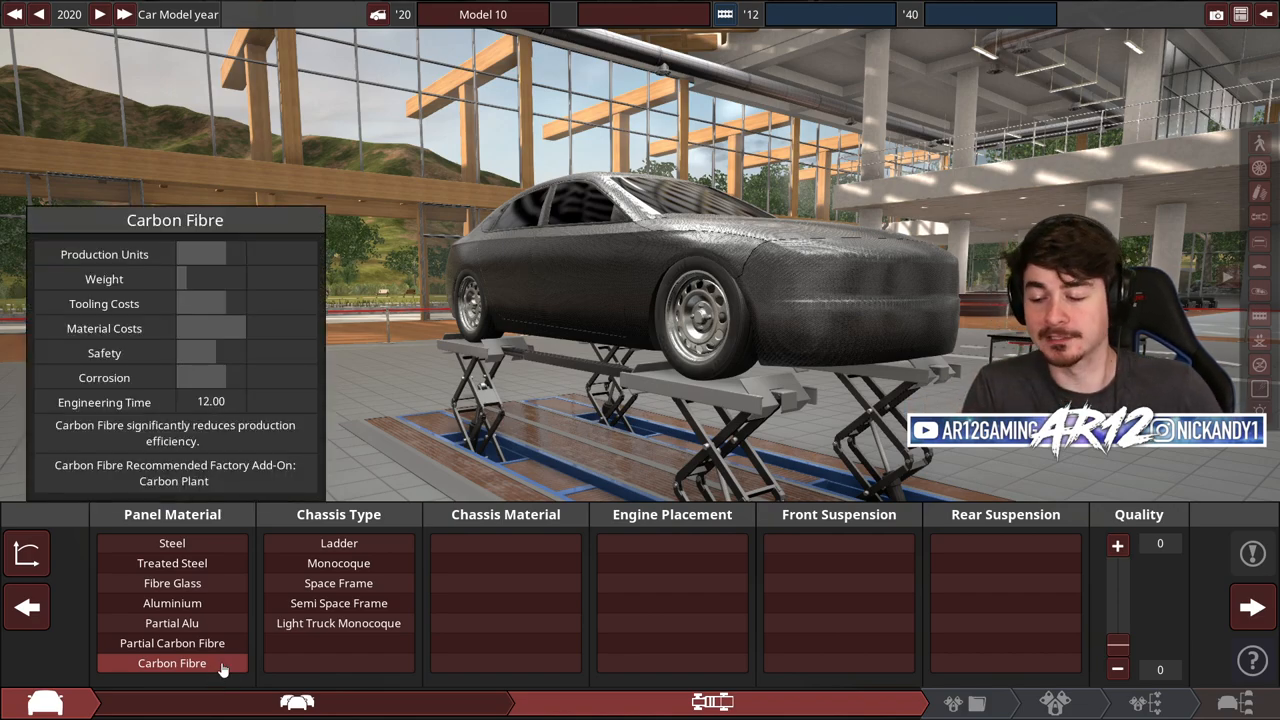
left_click(338, 583)
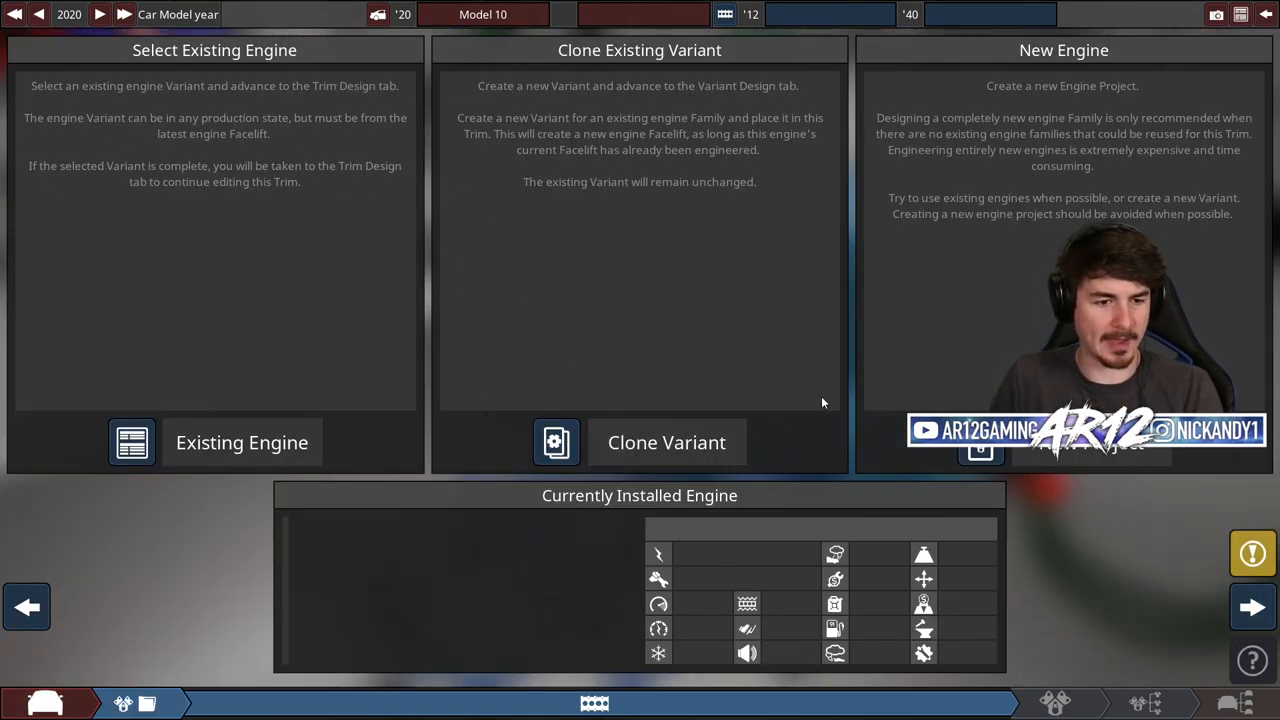
- Create a new engine family with a 90° V layout and ten cylinders
left_click(980, 442)
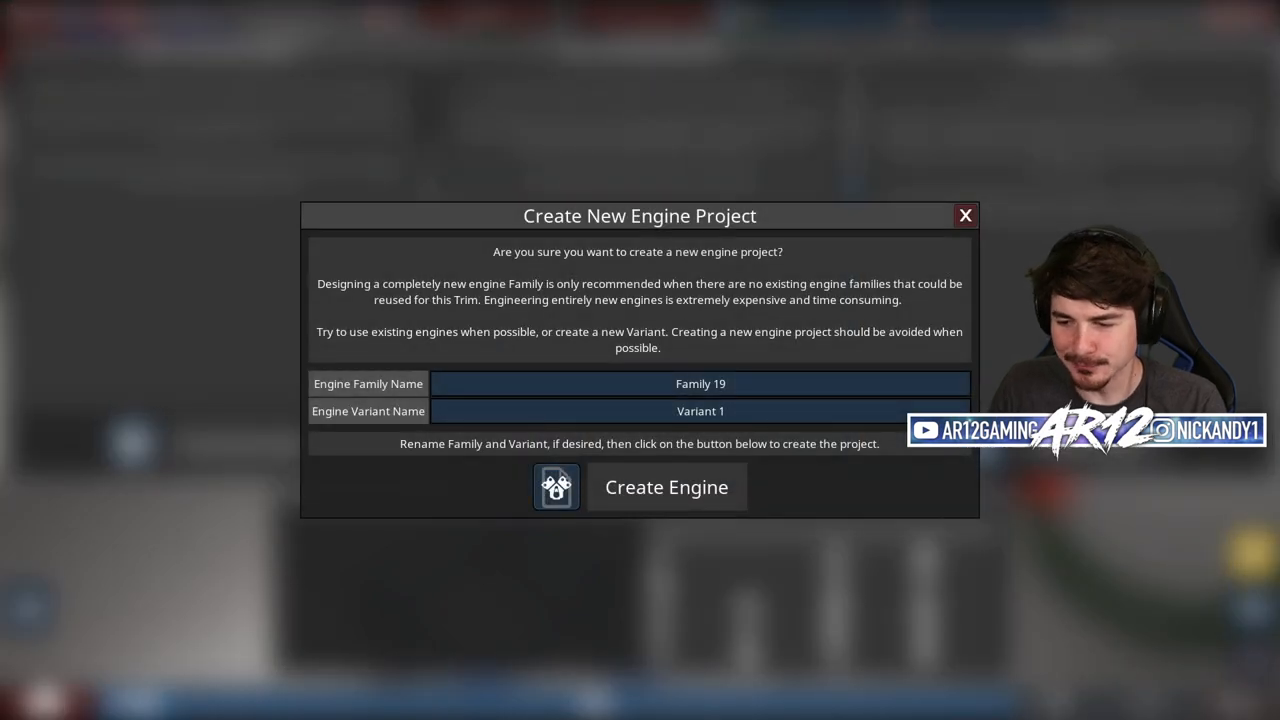
left_click(666, 487)
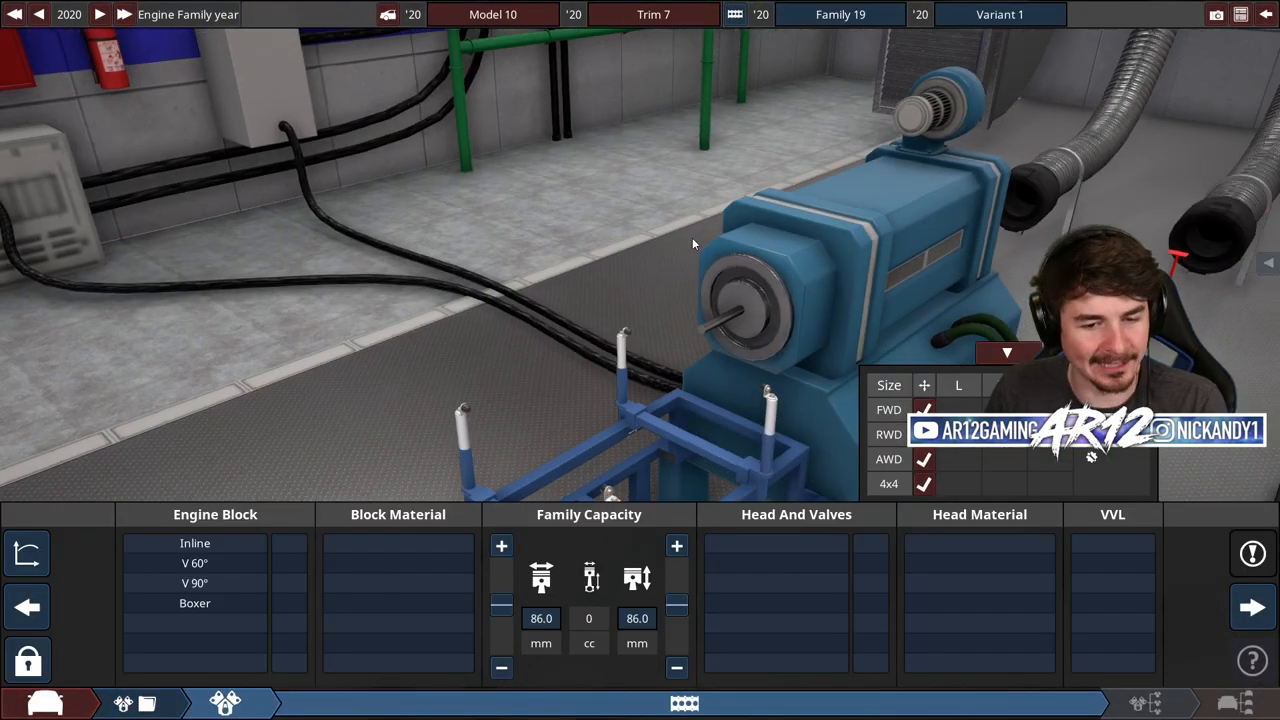
left_click(195, 583)
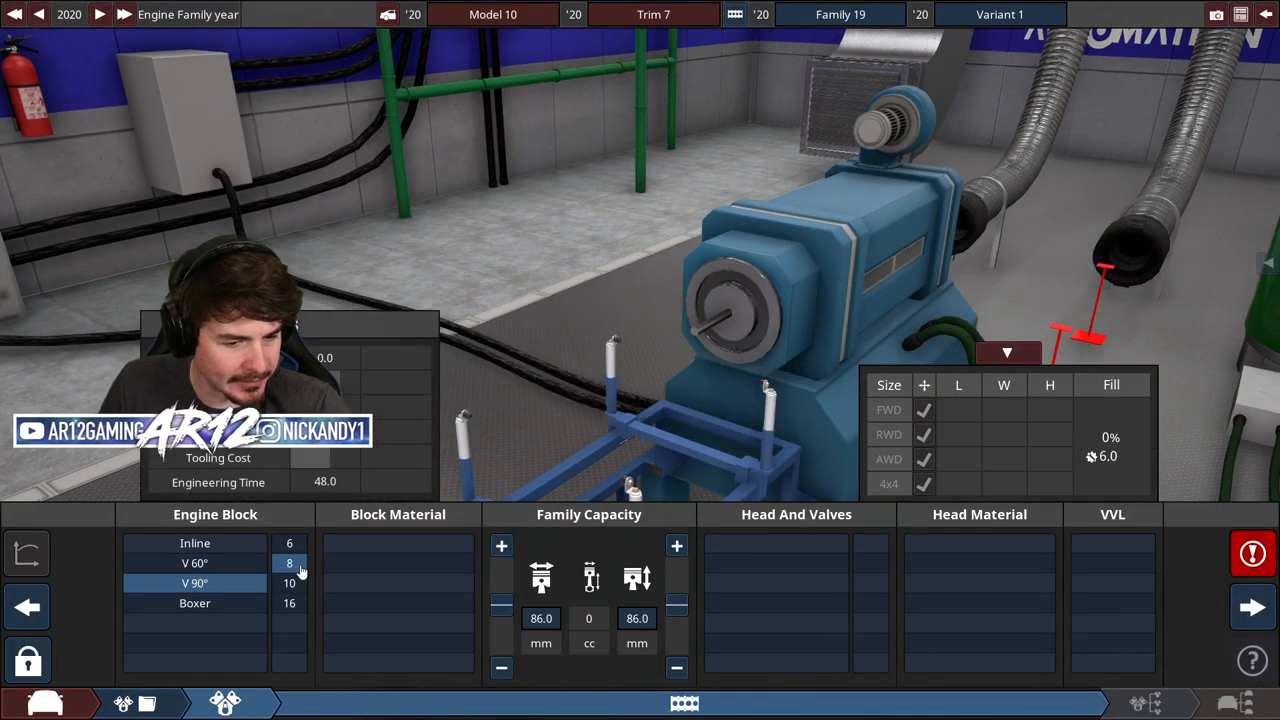
left_click(195, 583)
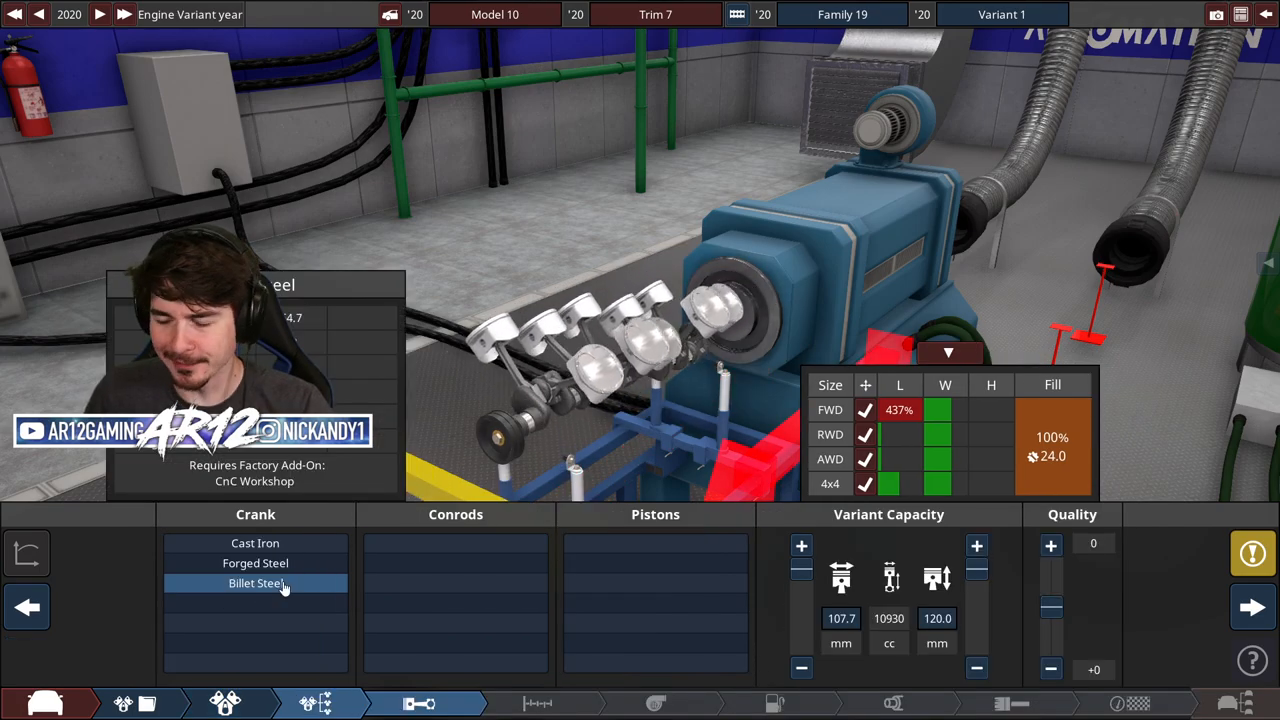
- Fit lightweight titanium conrods and set up the twin turbochargers
left_click(256, 583)
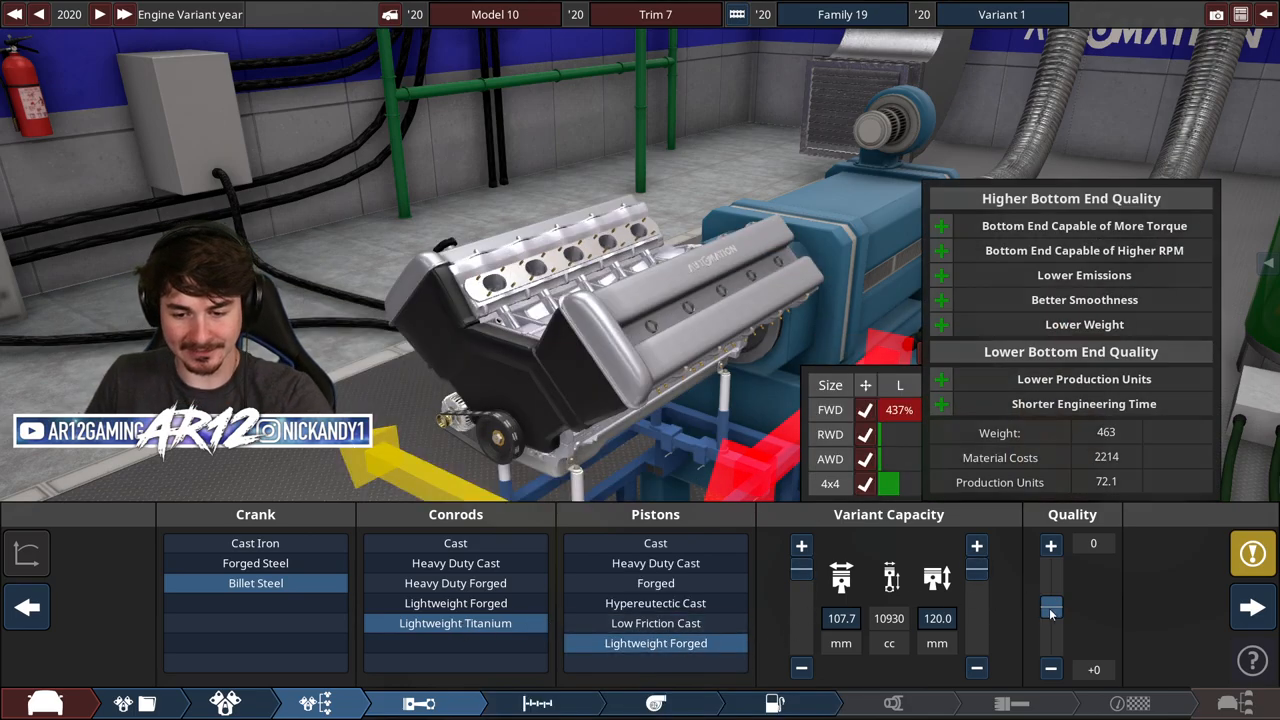
left_click(655, 703)
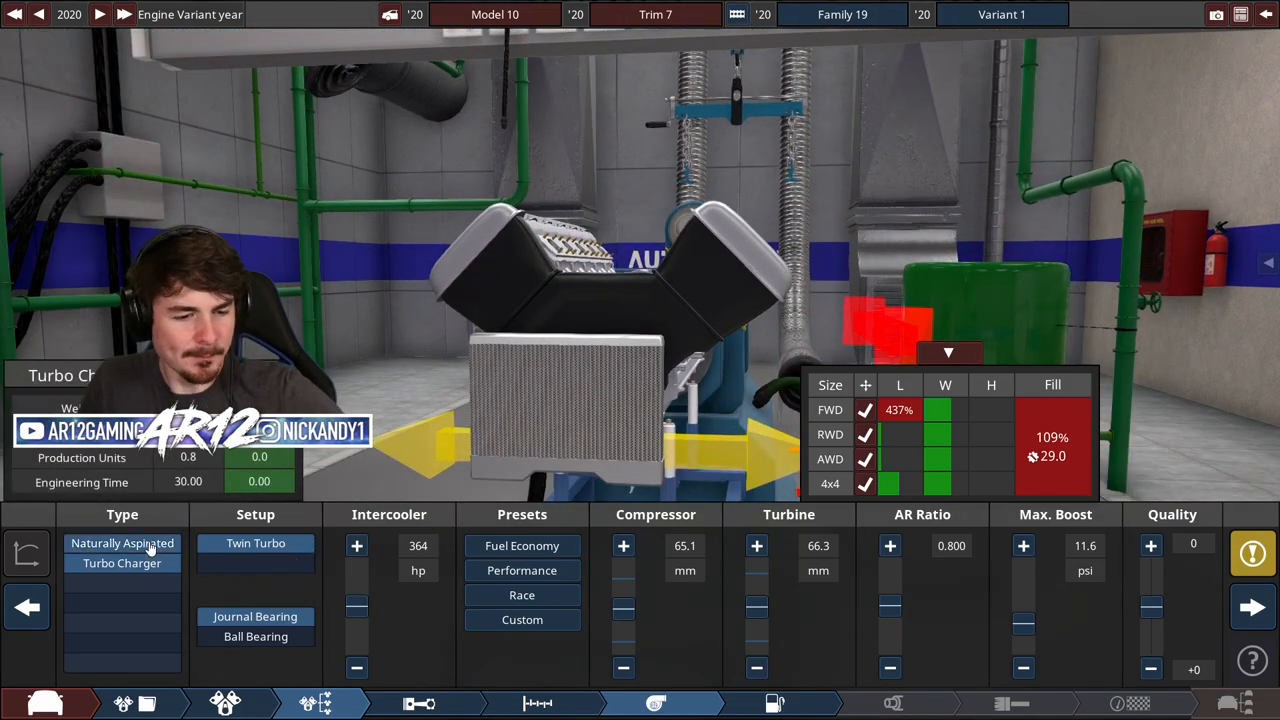
left_click(122, 543)
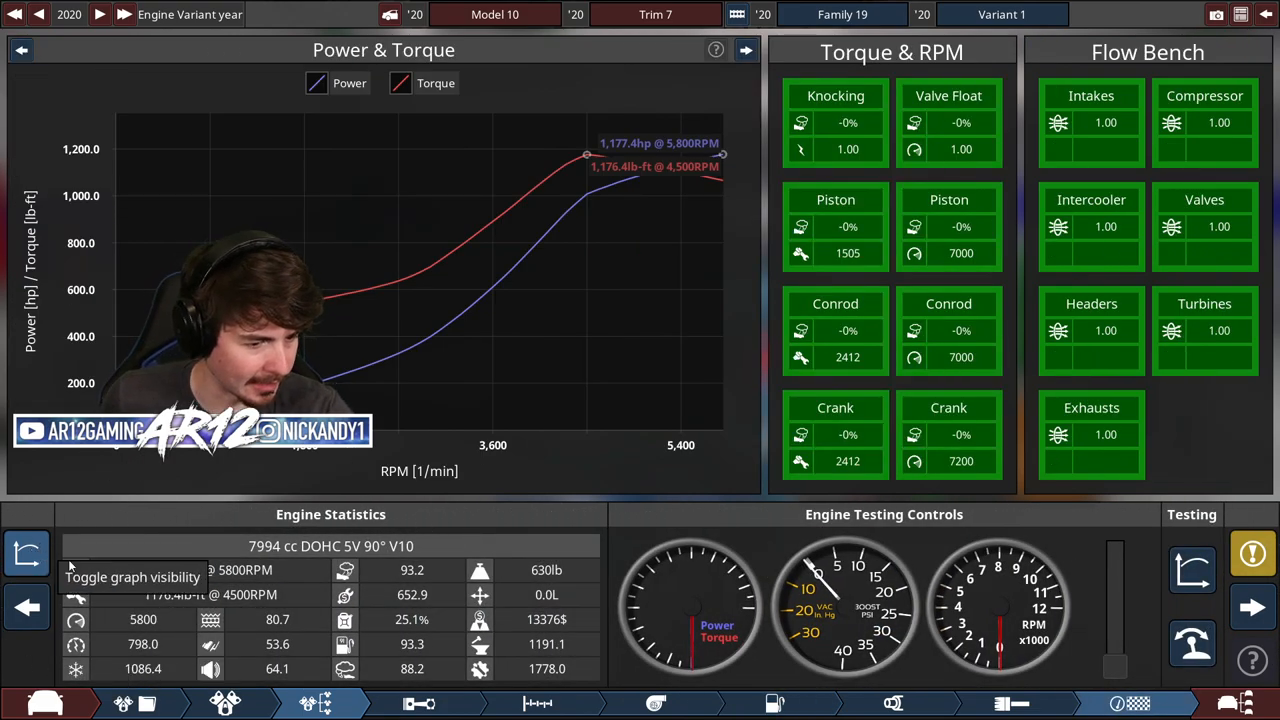
mouse_move(1192, 568)
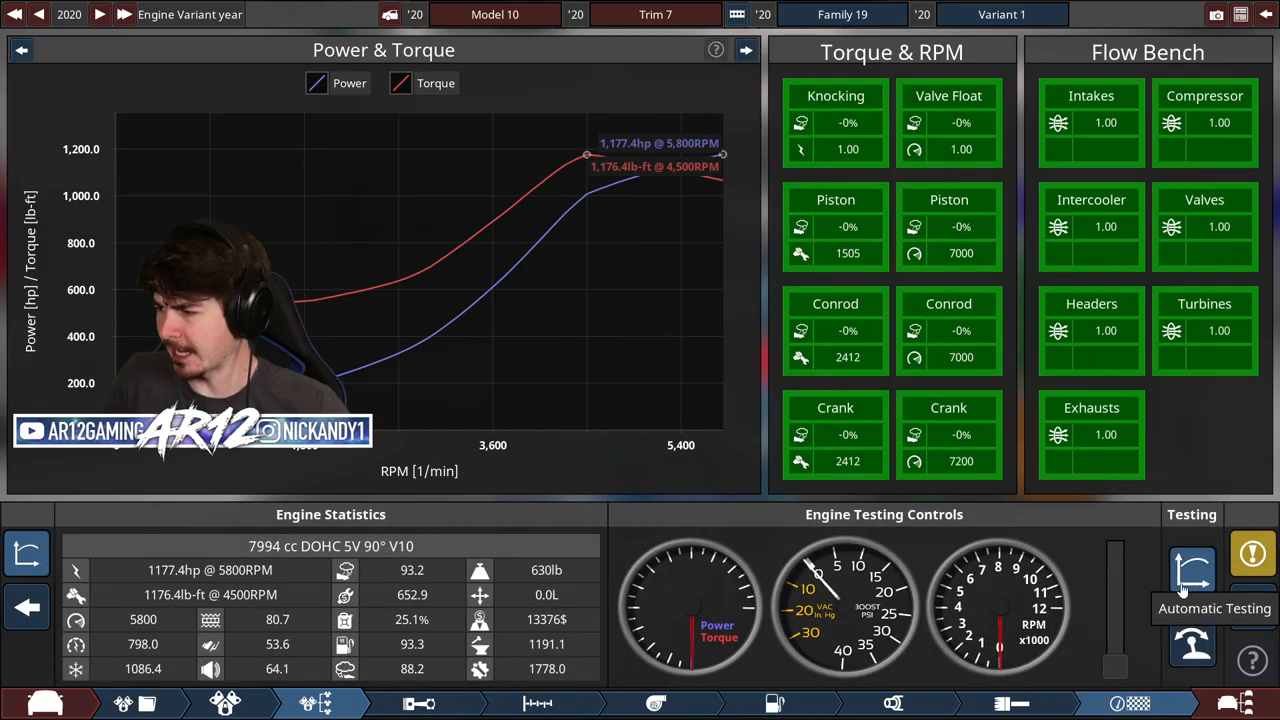
- Run the automatic engine test and raise the cam profile two notches
left_click(1193, 565)
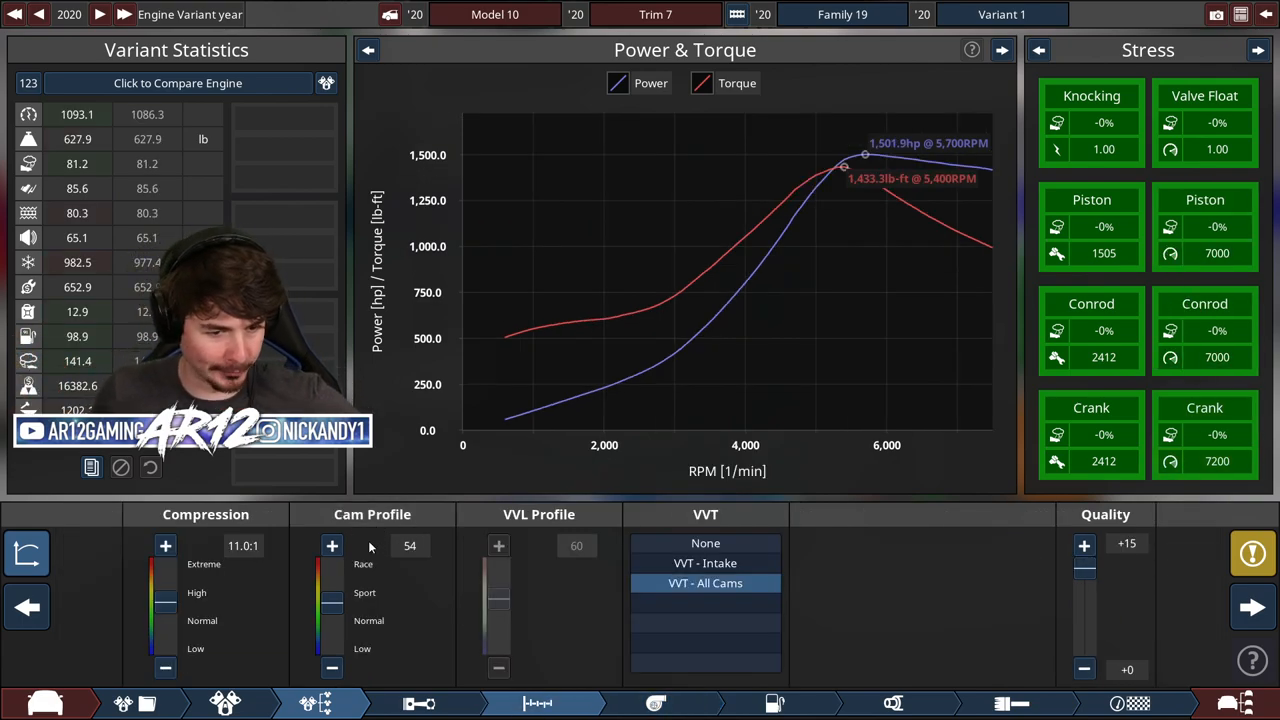
left_click(331, 546)
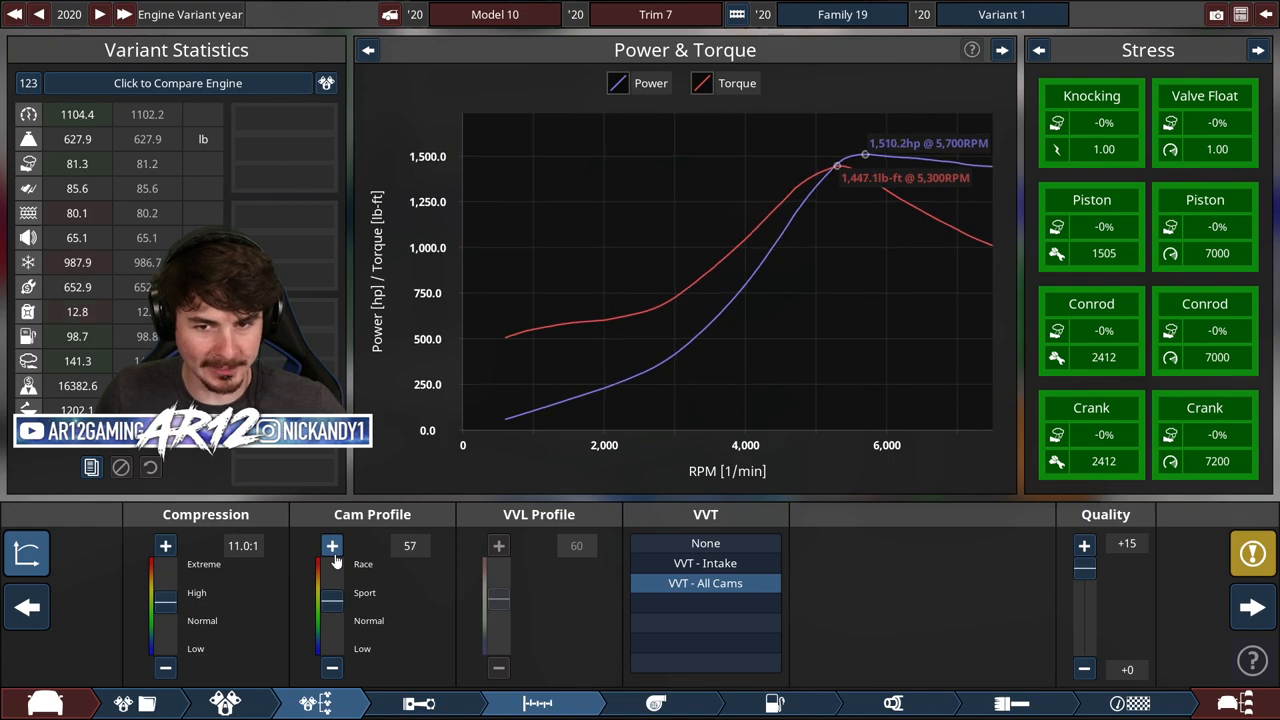
left_click(332, 545)
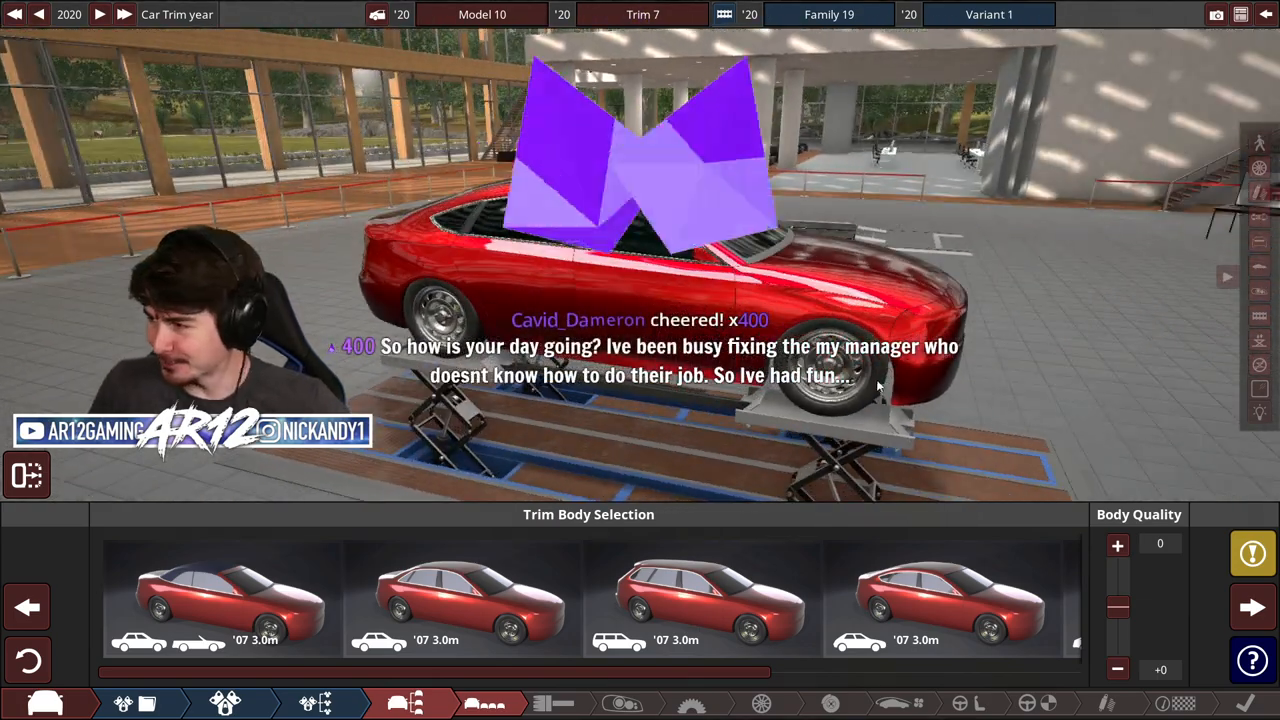
- Preview the ute, hatchback, sedan and wagon trim bodies, then choose the sedan
left_click(953, 598)
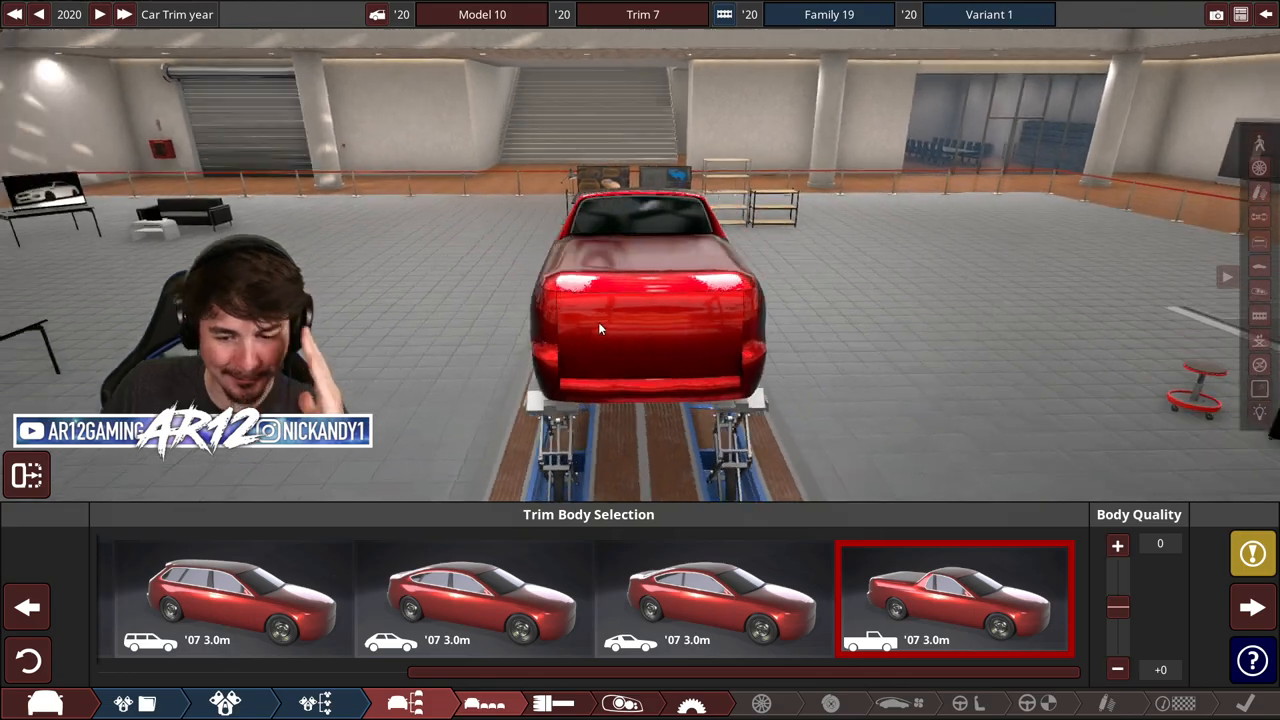
left_click(713, 600)
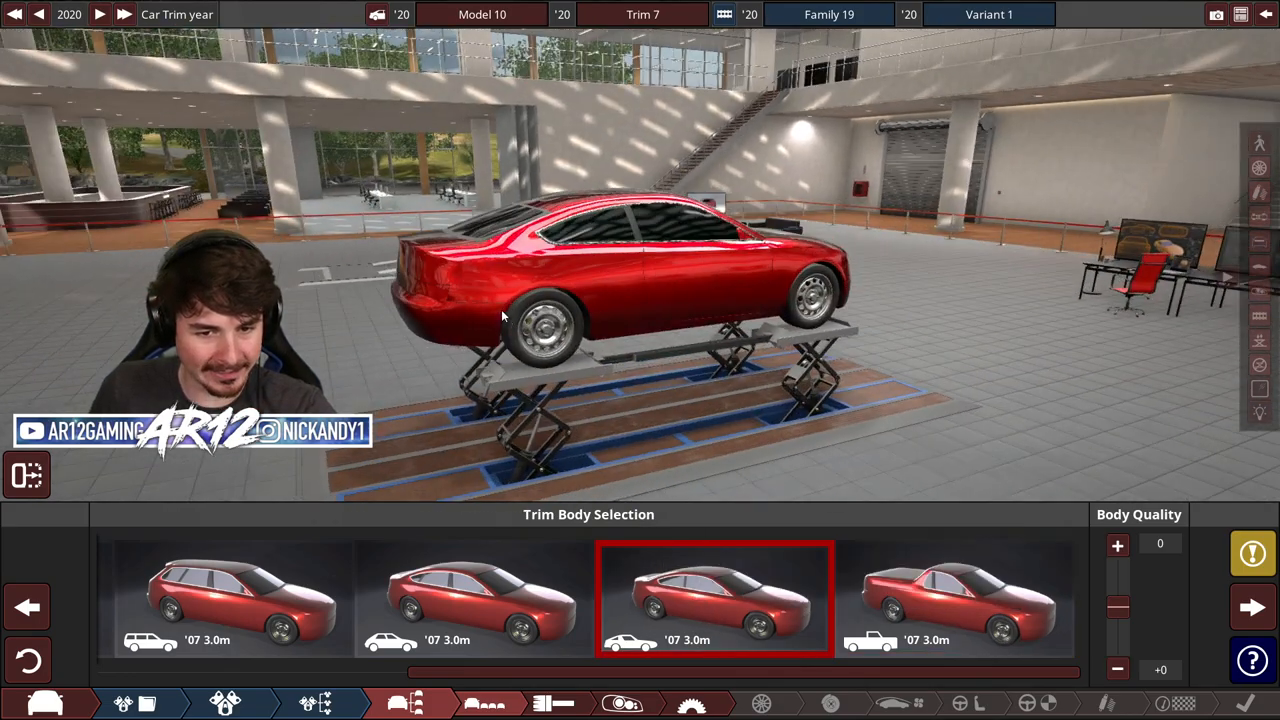
left_click(474, 600)
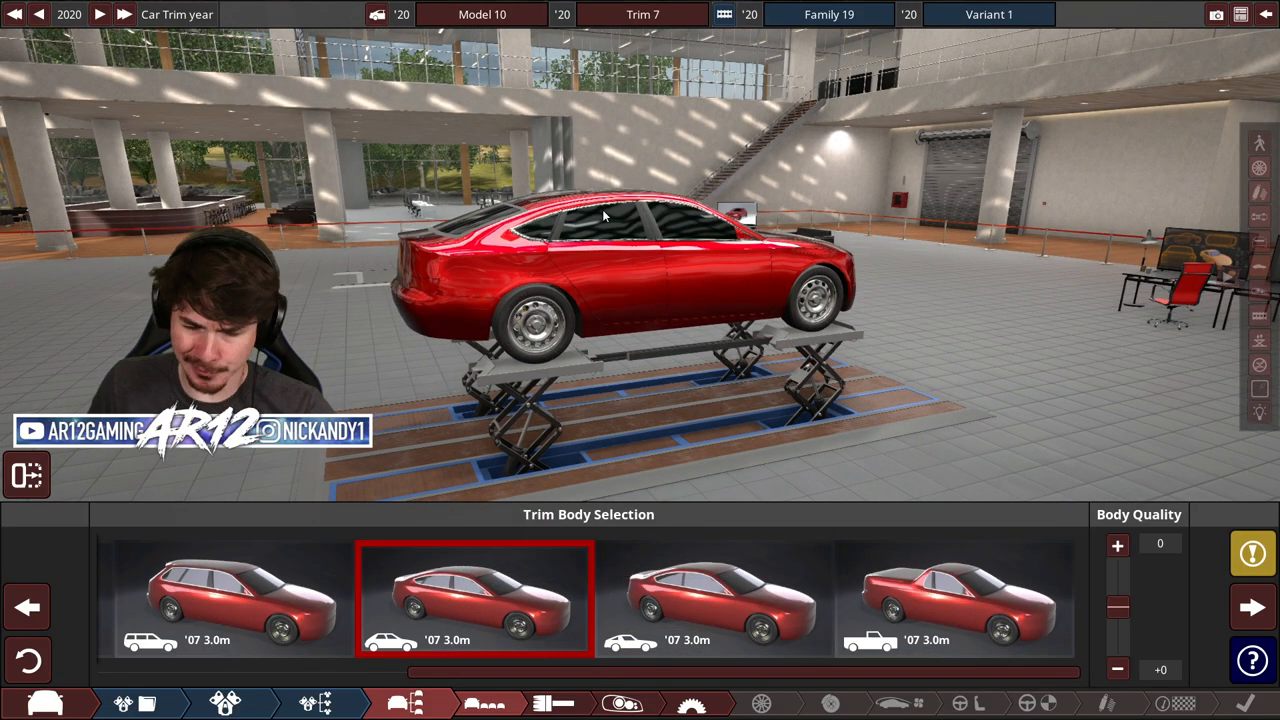
left_click(233, 598)
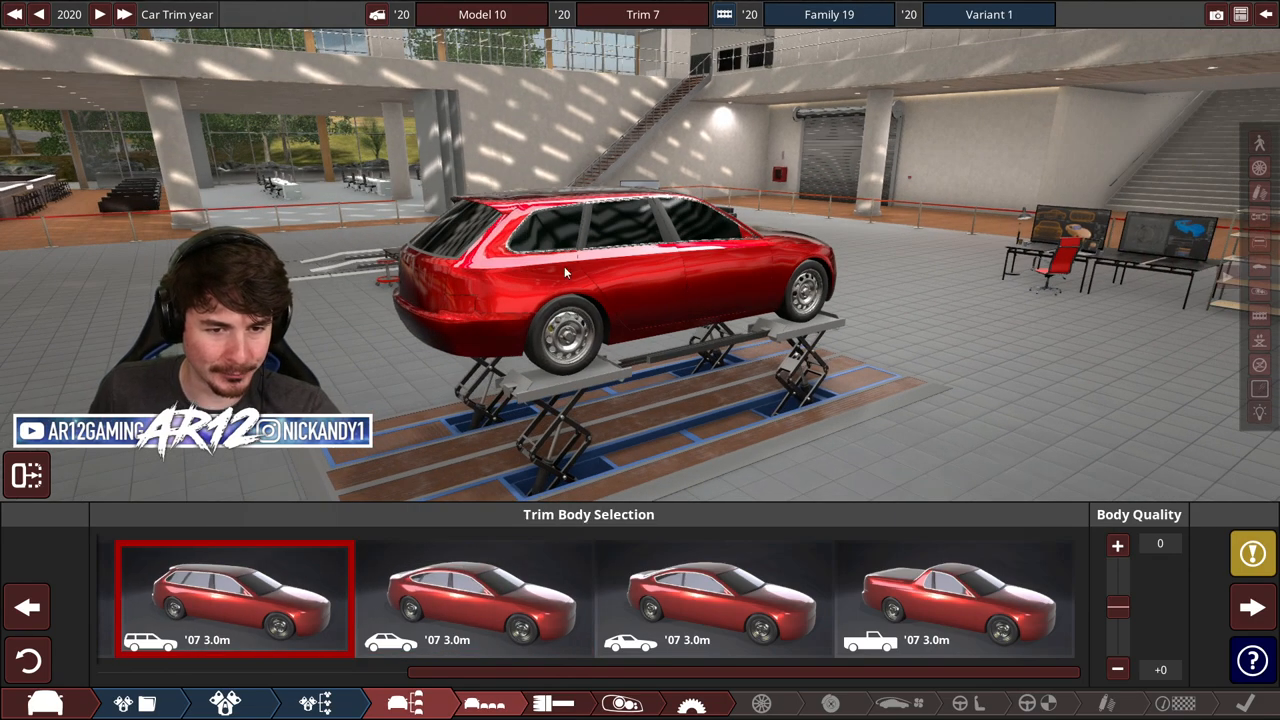
left_click(475, 597)
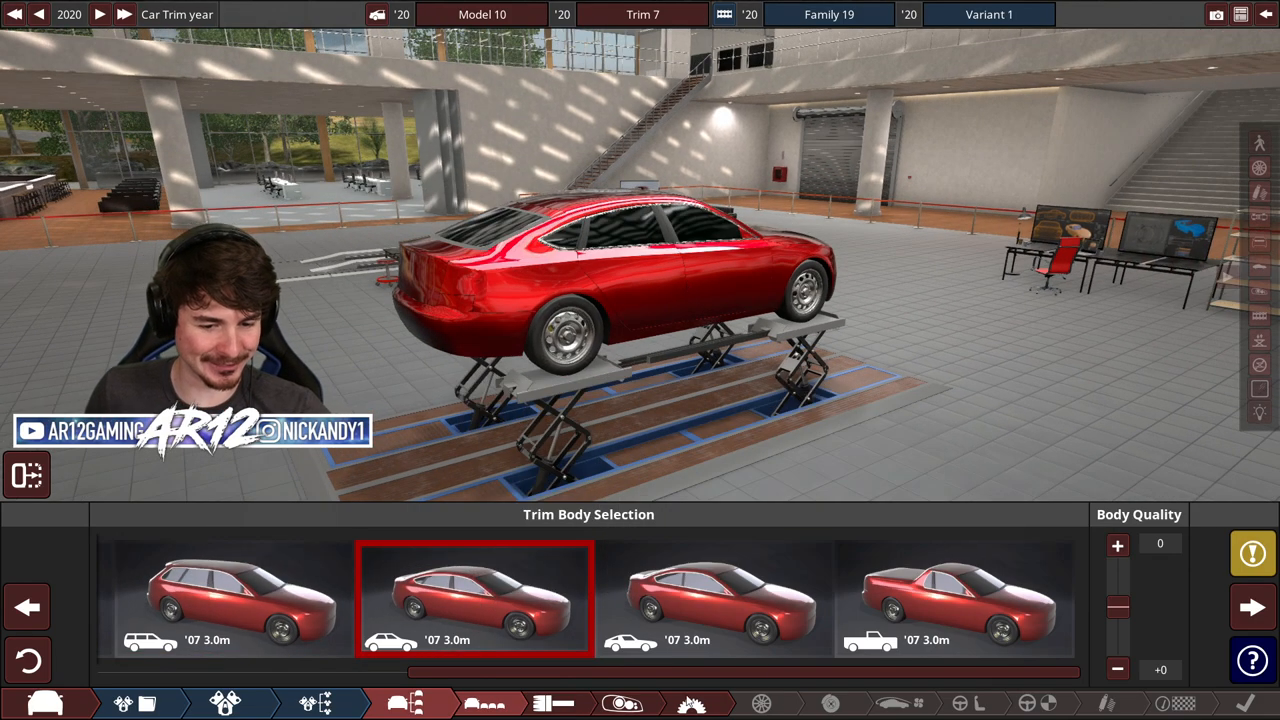
left_click(1117, 543)
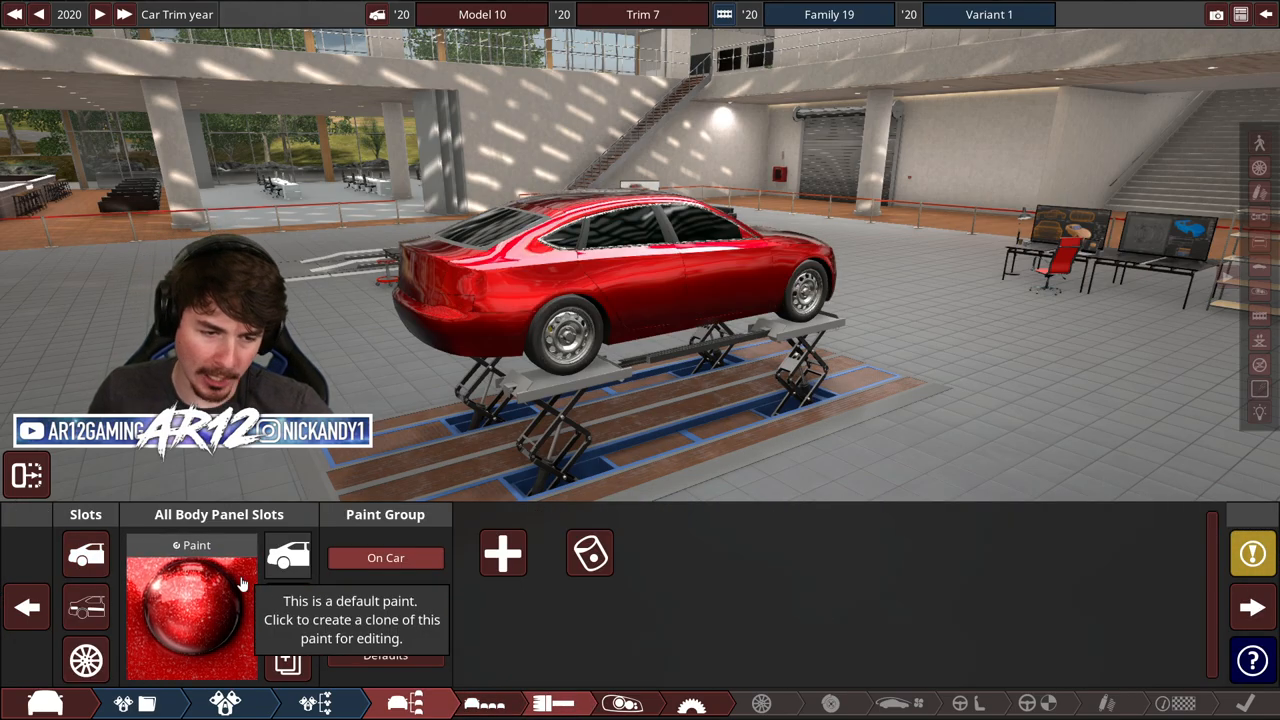
- Clone the default paint so it can be recoloured white
left_click(190, 610)
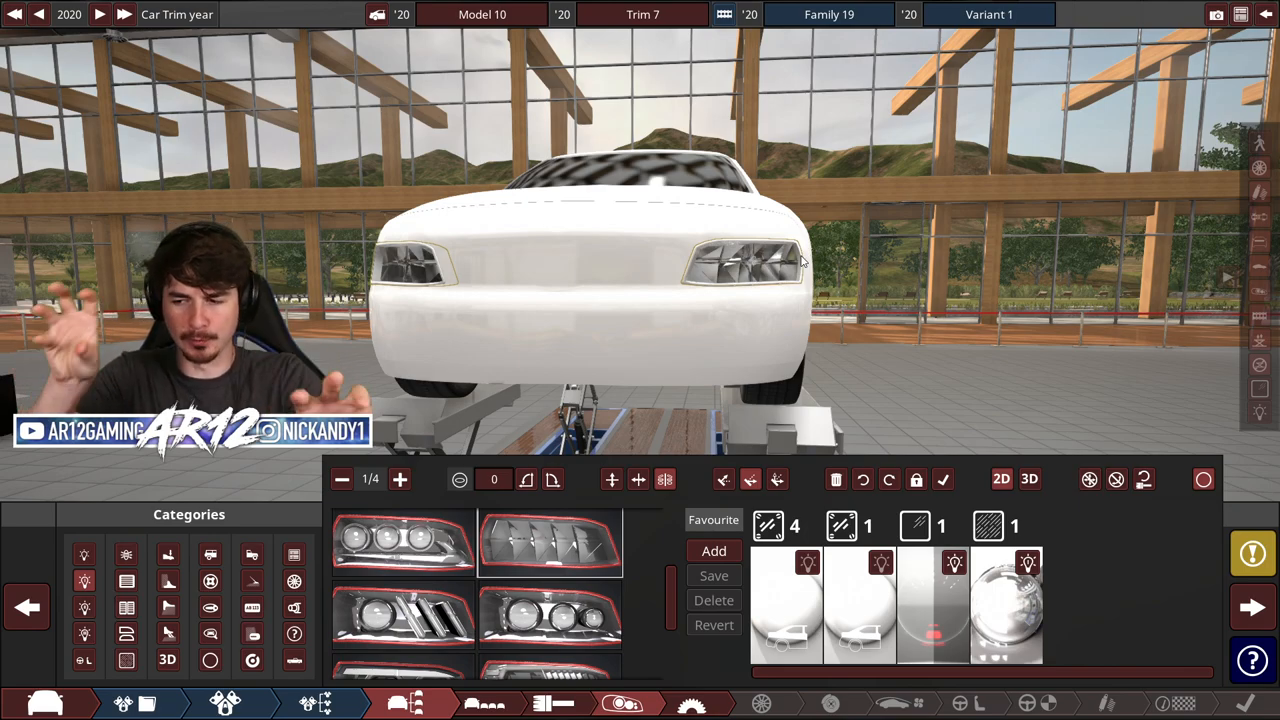
mouse_move(730, 320)
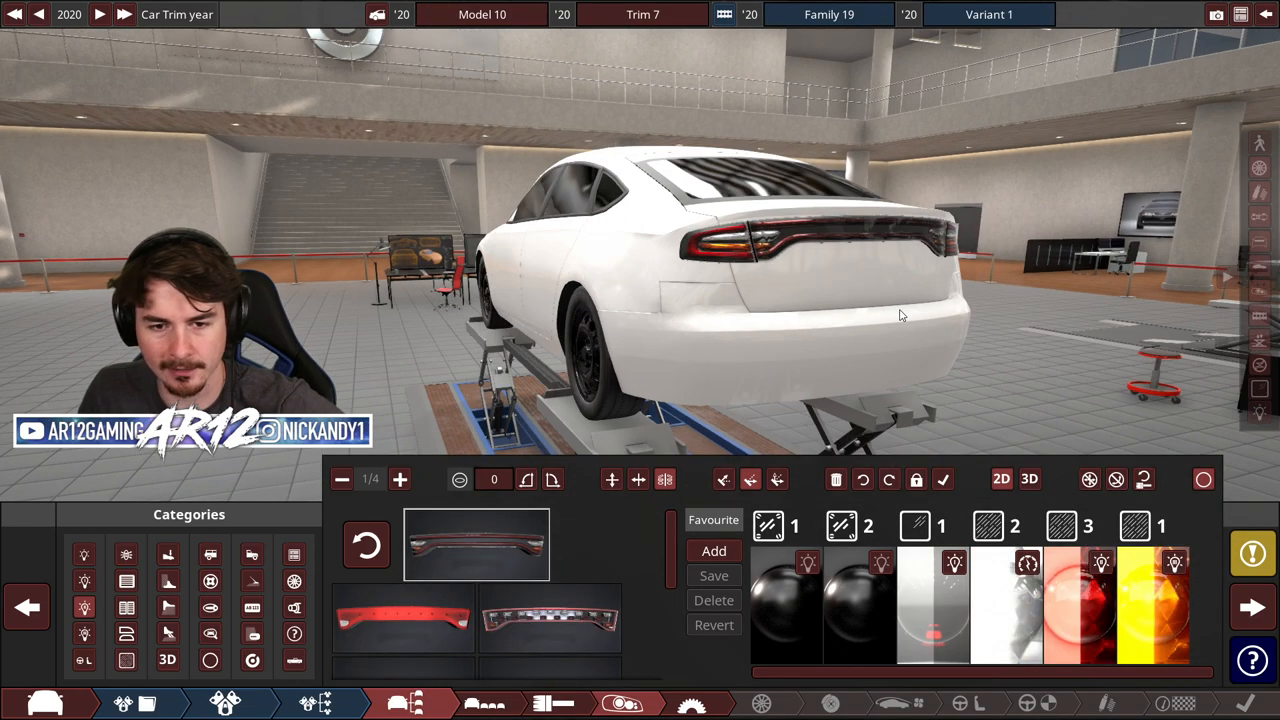
- Begin adding red and blue light bar fixtures to the roof
left_click(252, 607)
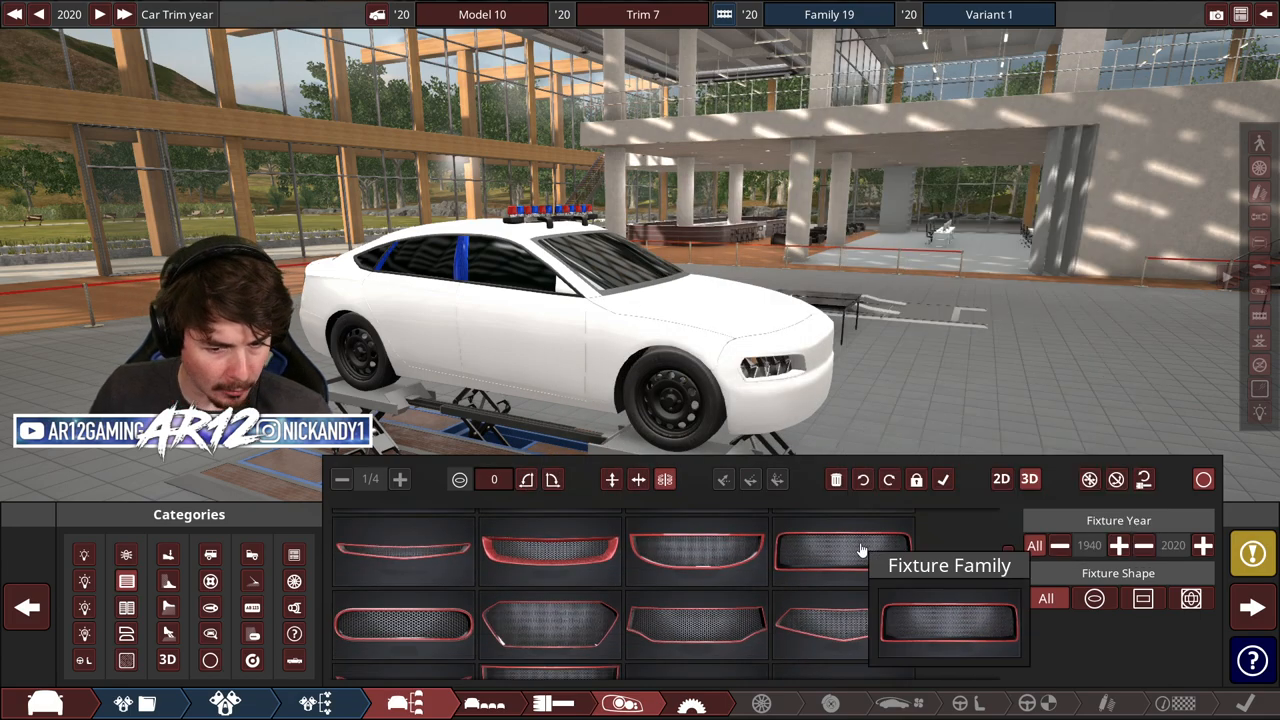
- Add a wide dark grille fixture to the front bumper
left_click(948, 565)
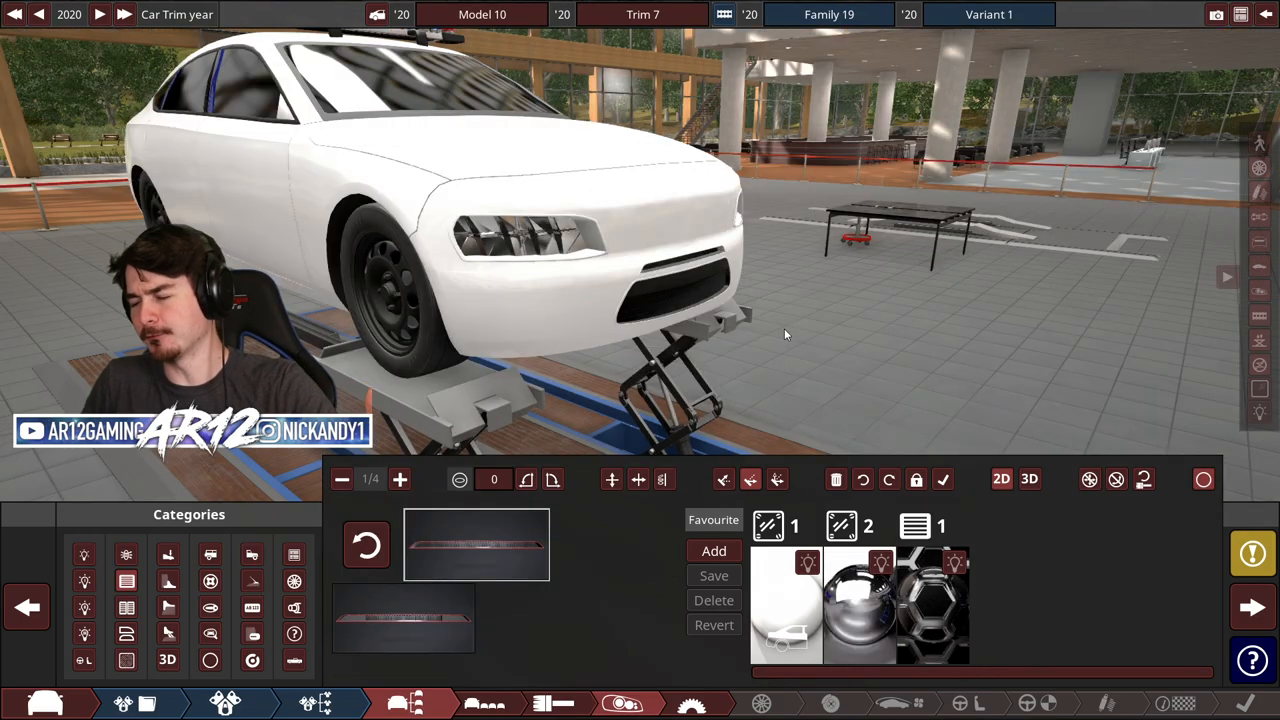
mouse_move(366, 547)
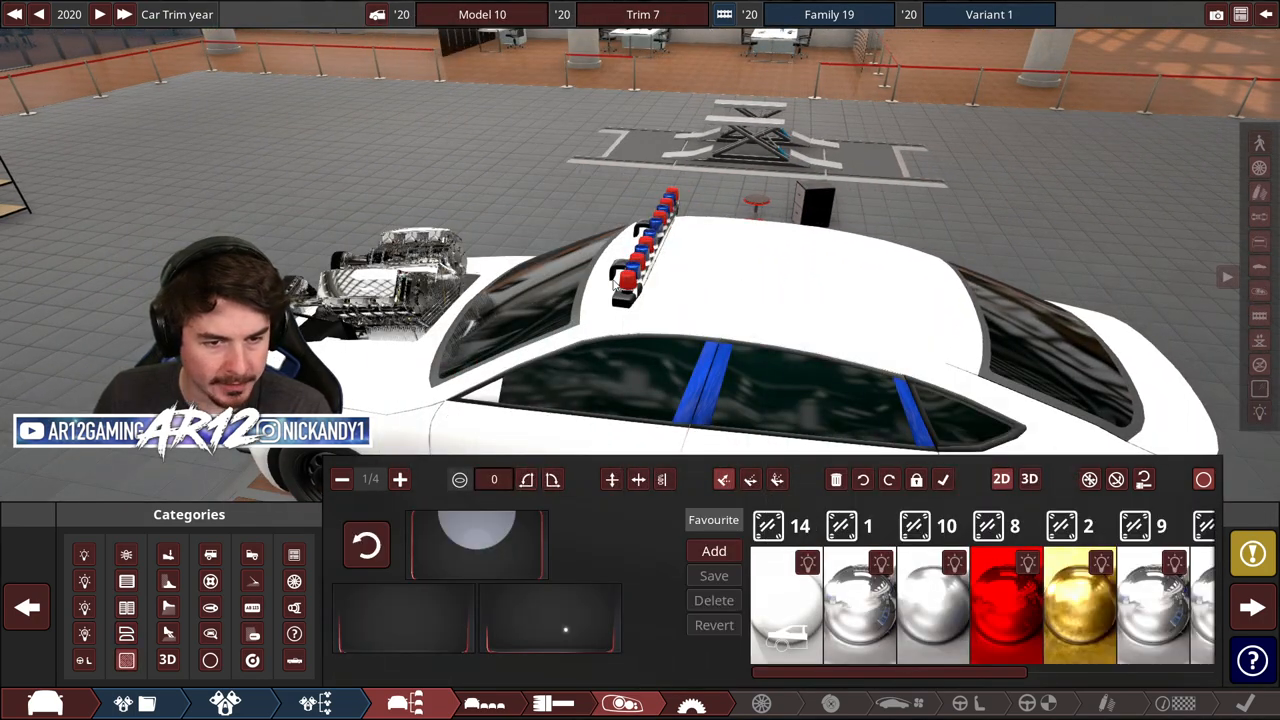
- Add a tall rear wing fixture above the boot
left_click(700, 270)
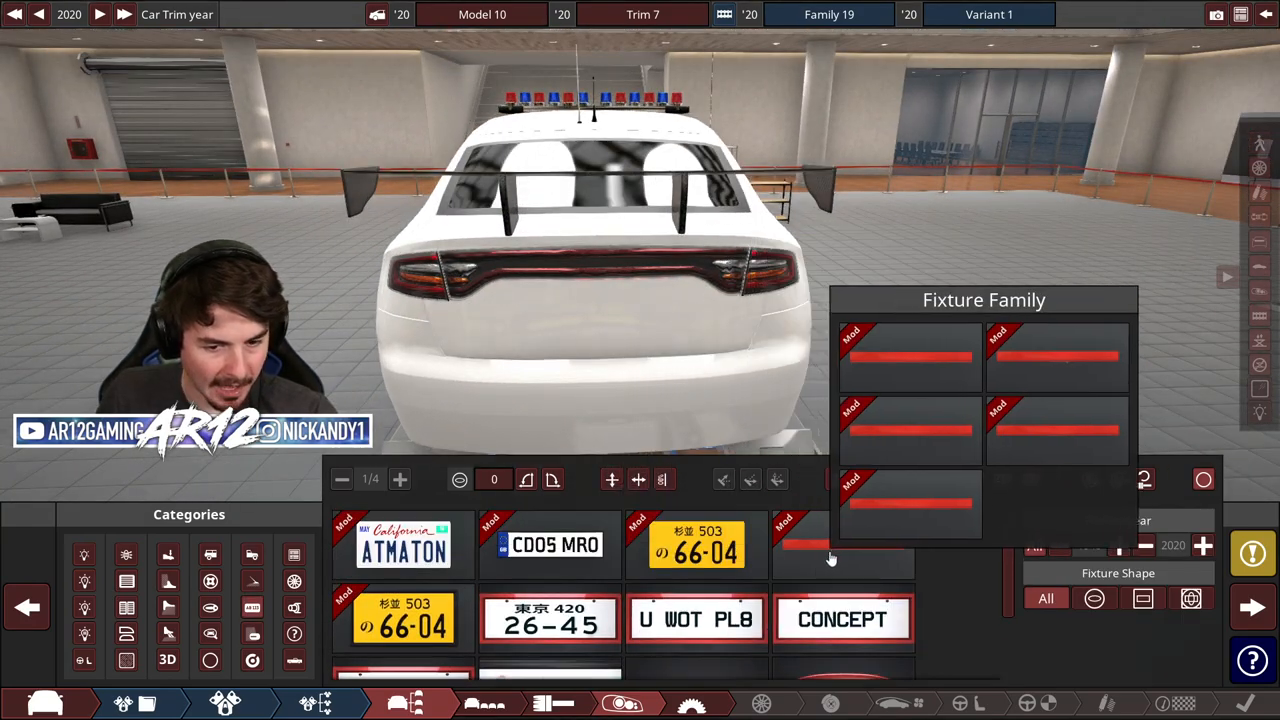
- Browse the decal fixtures to find the police badge and highway patrol emblems
left_click(551, 544)
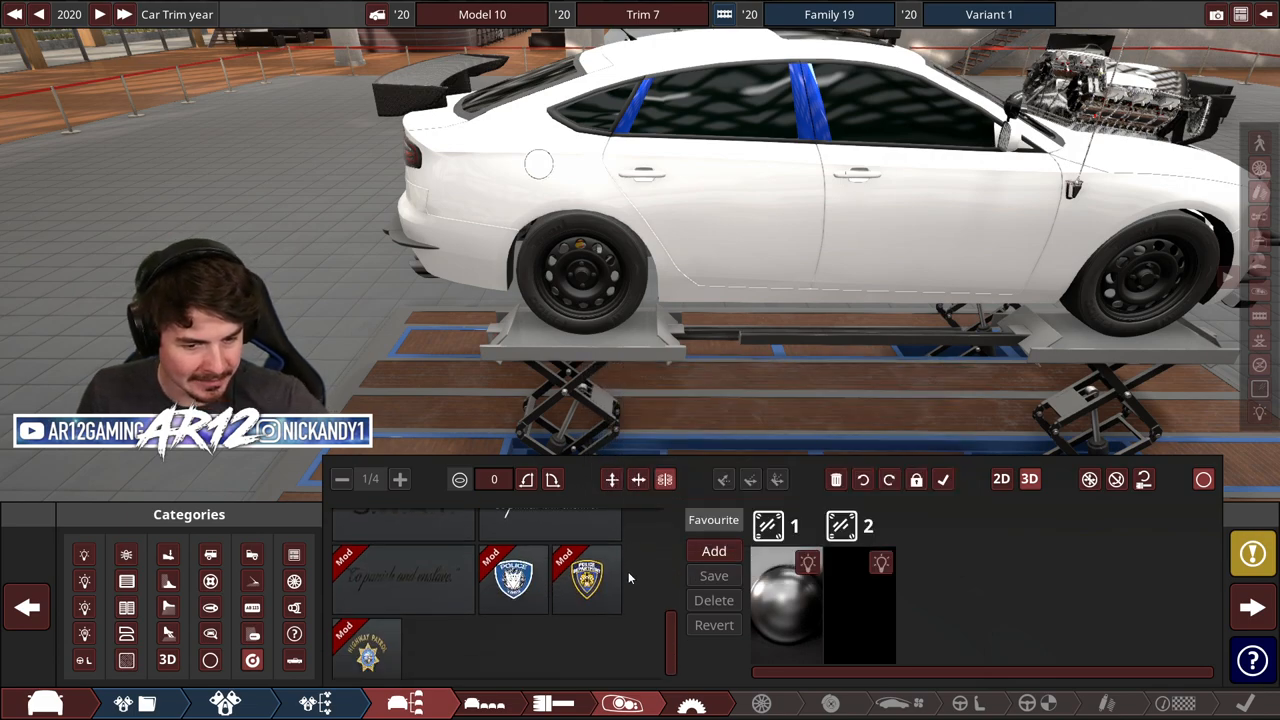
- Place the POLICE lettering decal on the car's side and resize it
left_click(513, 579)
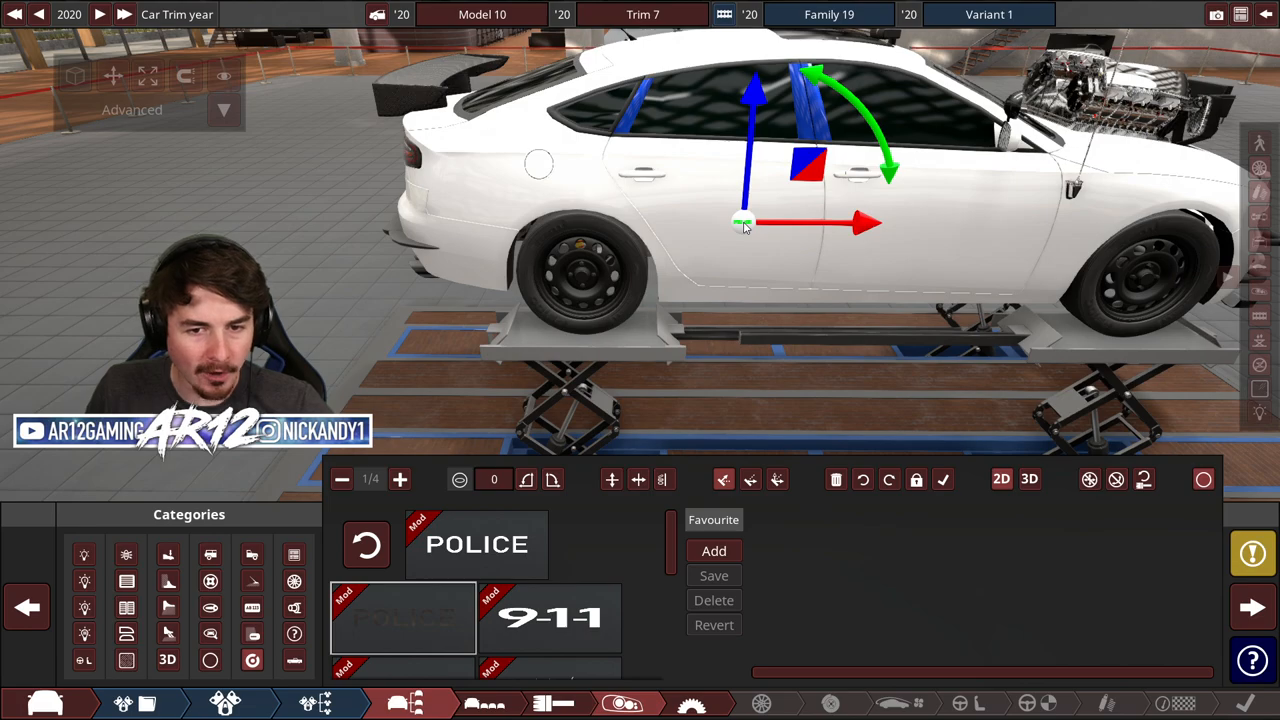
mouse_move(113, 76)
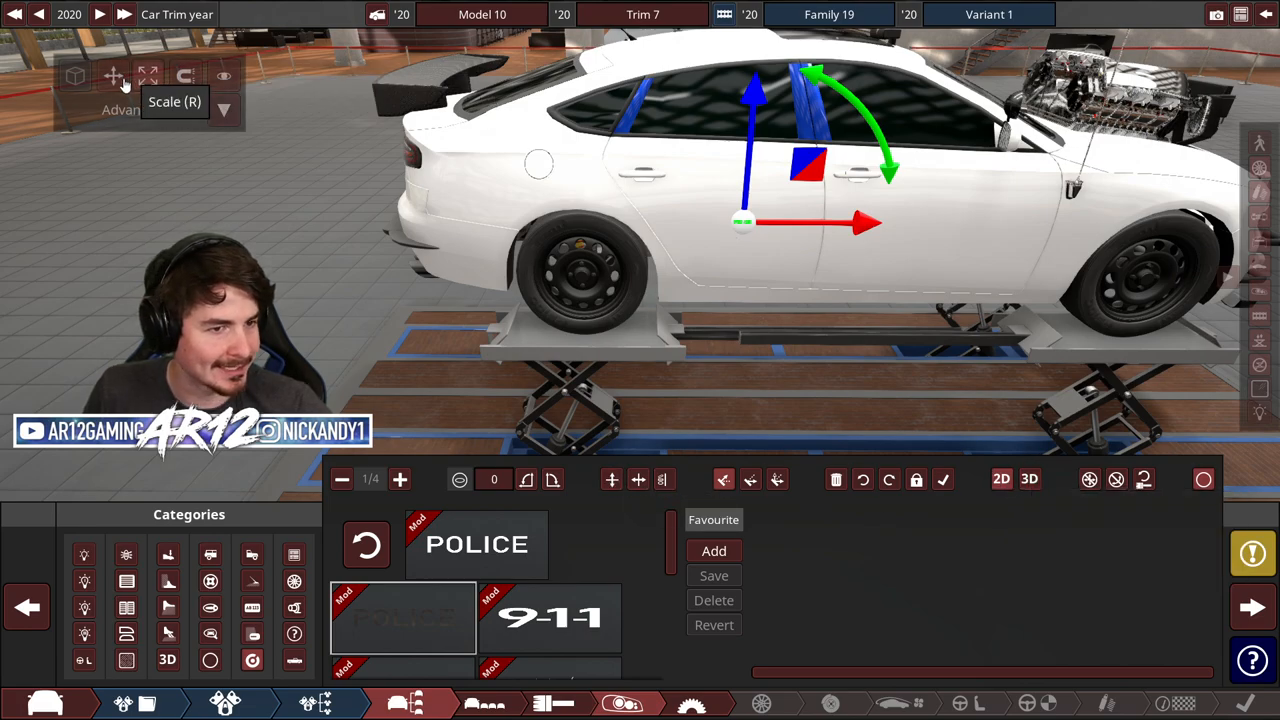
left_click(1253, 607)
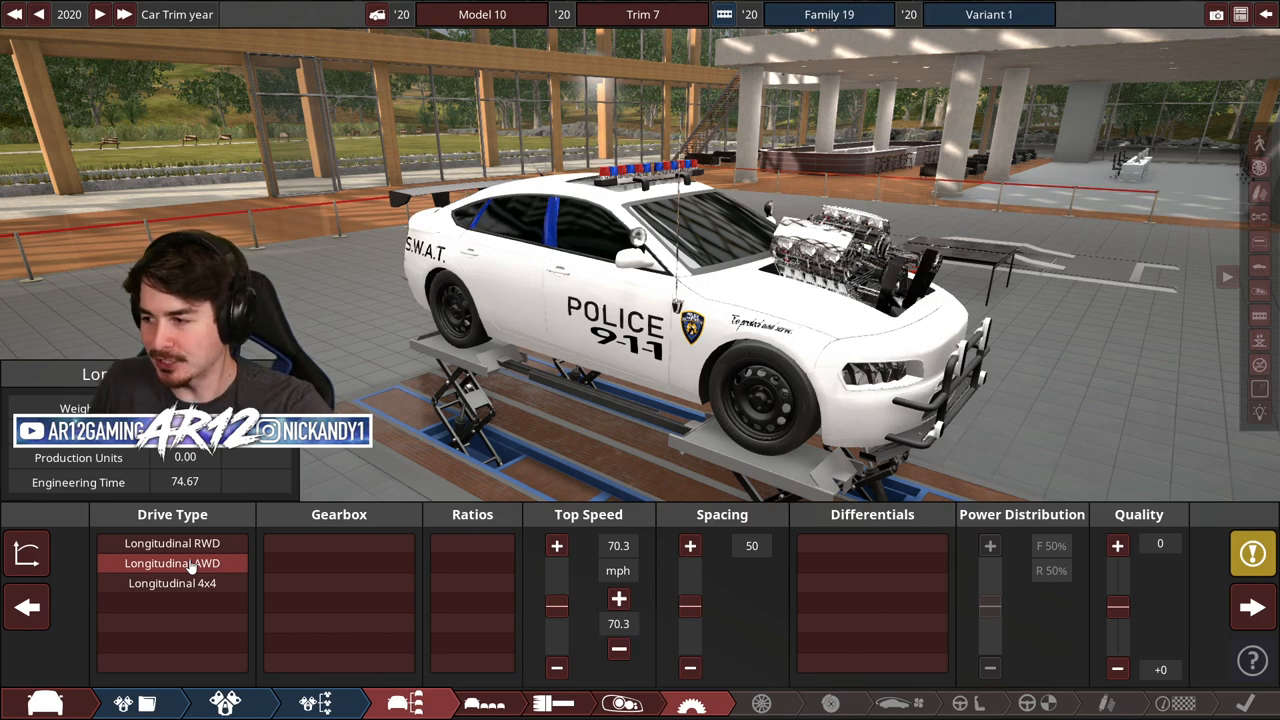
- Choose longitudinal AWD, a dual clutch gearbox and viscous limited-slip differentials
left_click(338, 602)
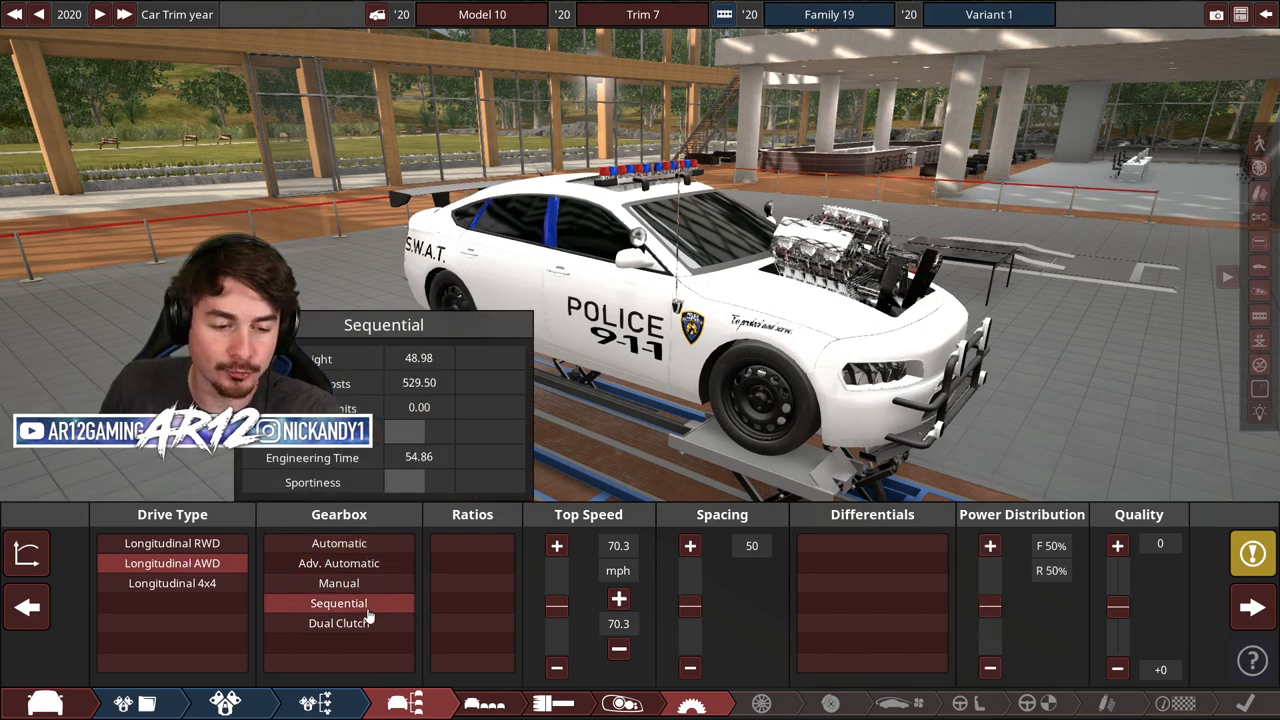
left_click(338, 622)
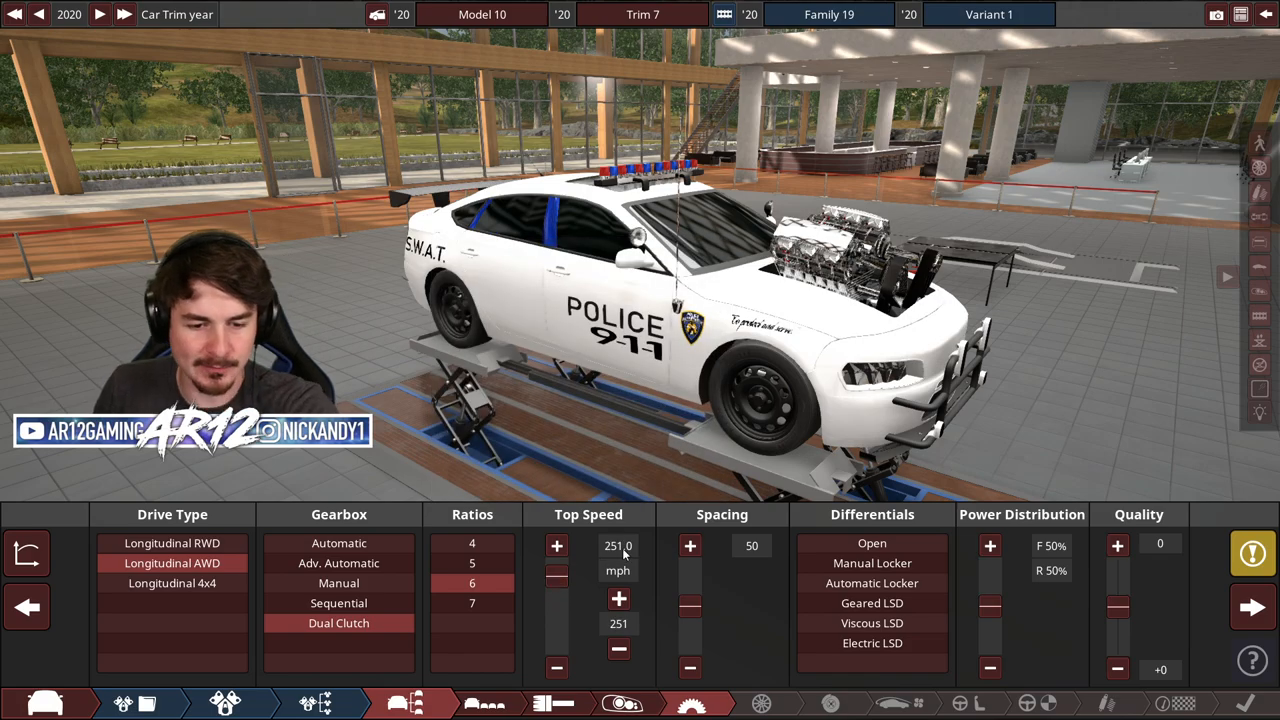
left_click(871, 622)
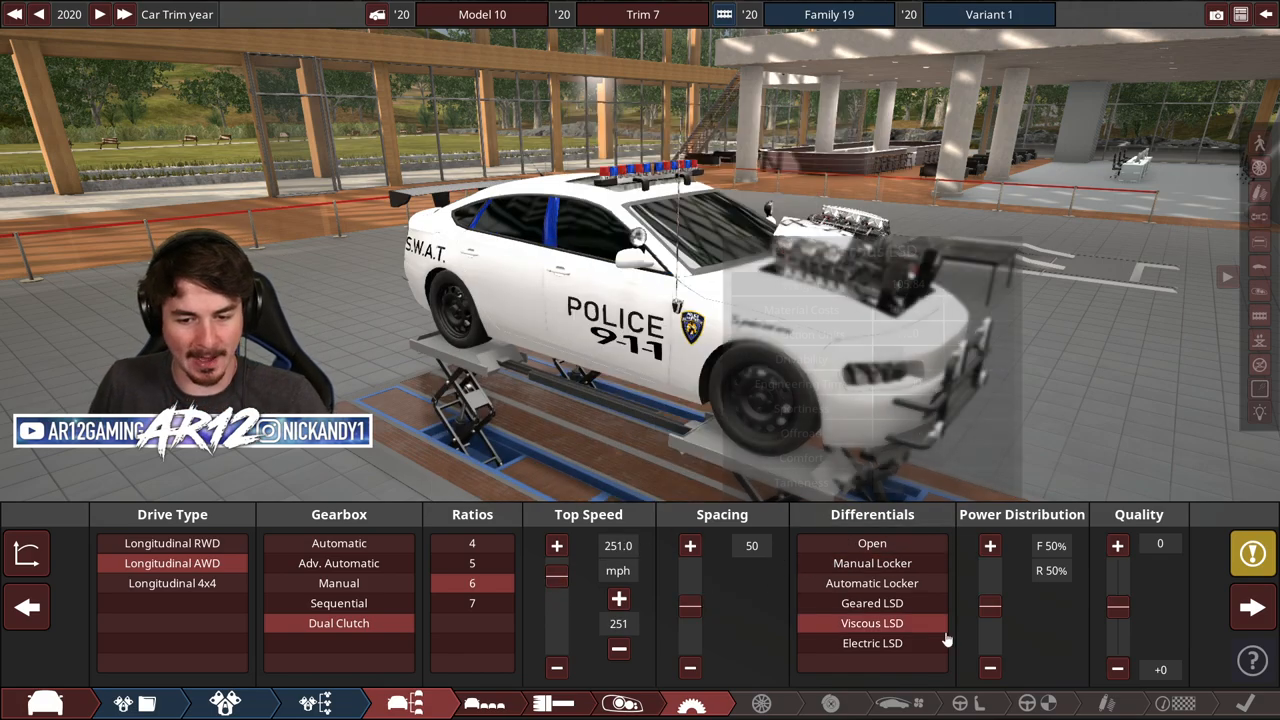
left_click(761, 703)
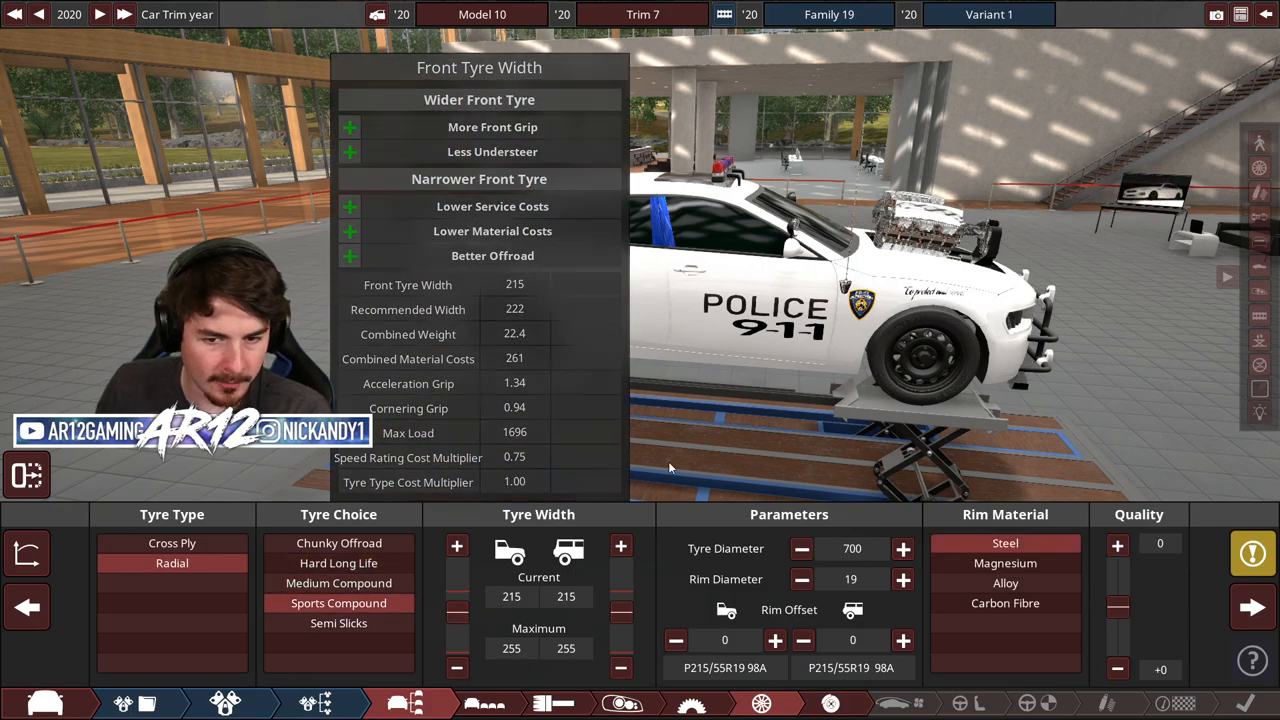
- Widen the front tyres and fit solid disc rear brakes
left_click(457, 545)
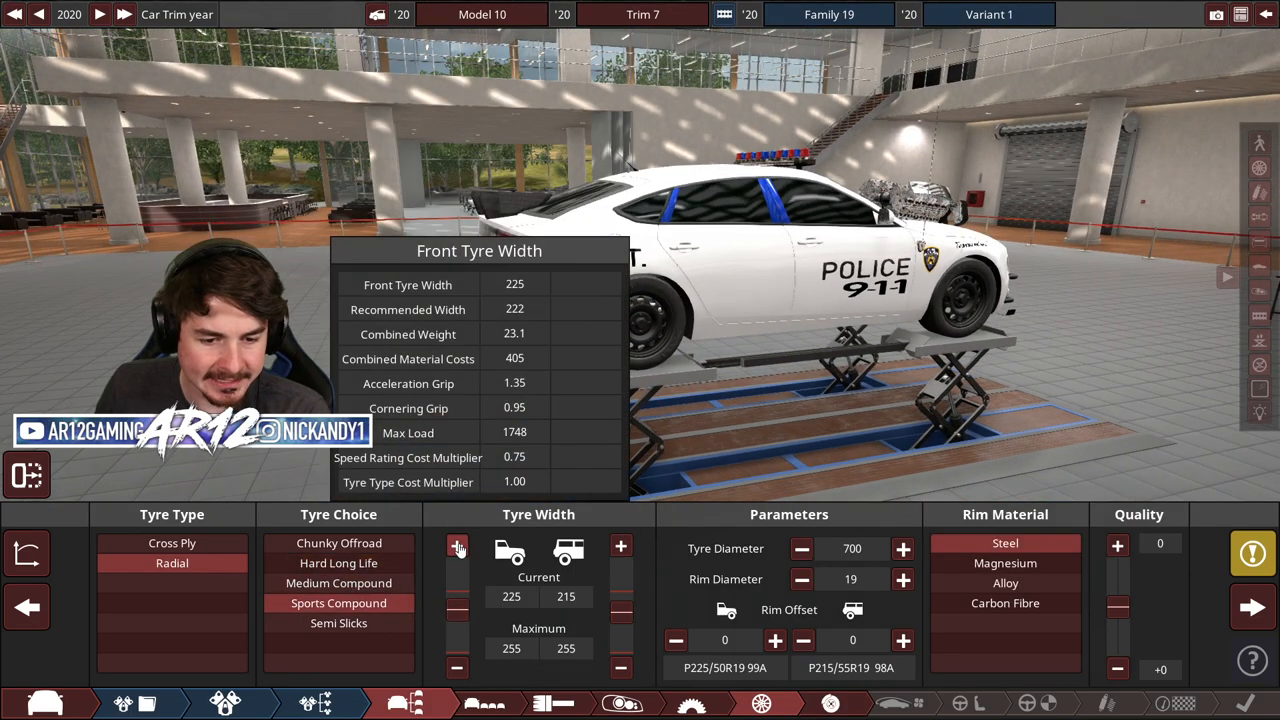
left_click(457, 546)
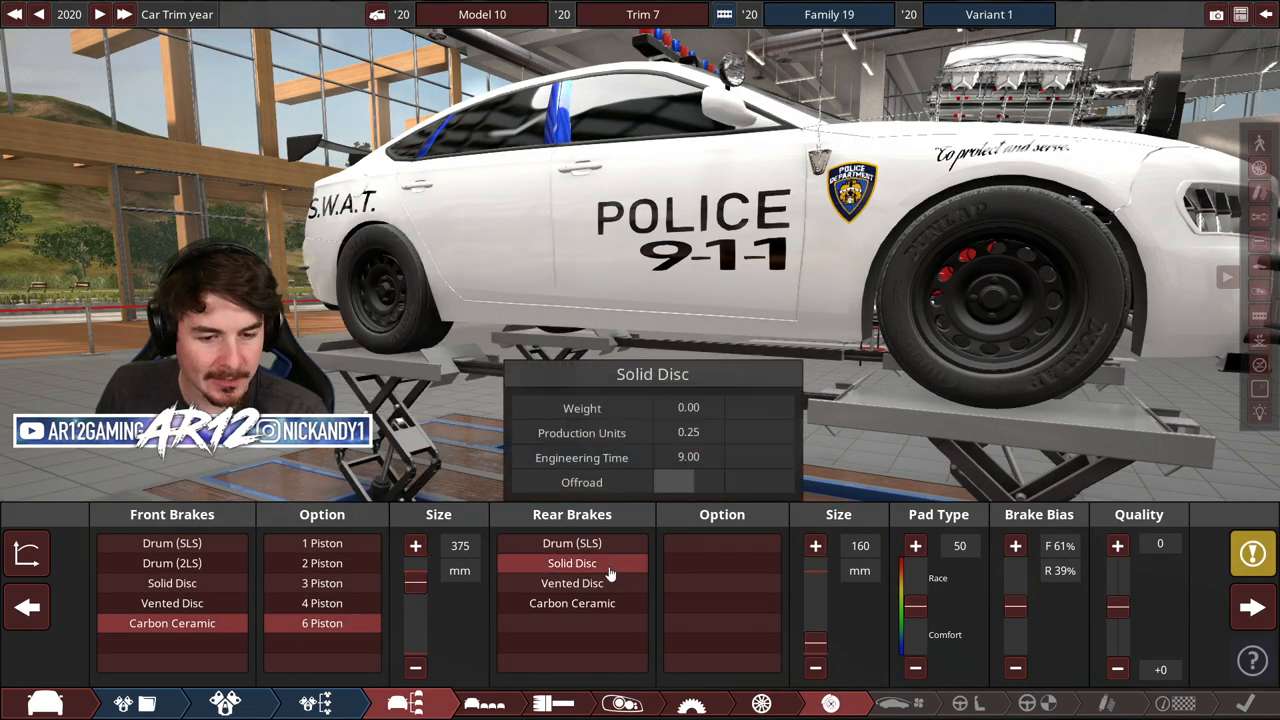
left_click(572, 603)
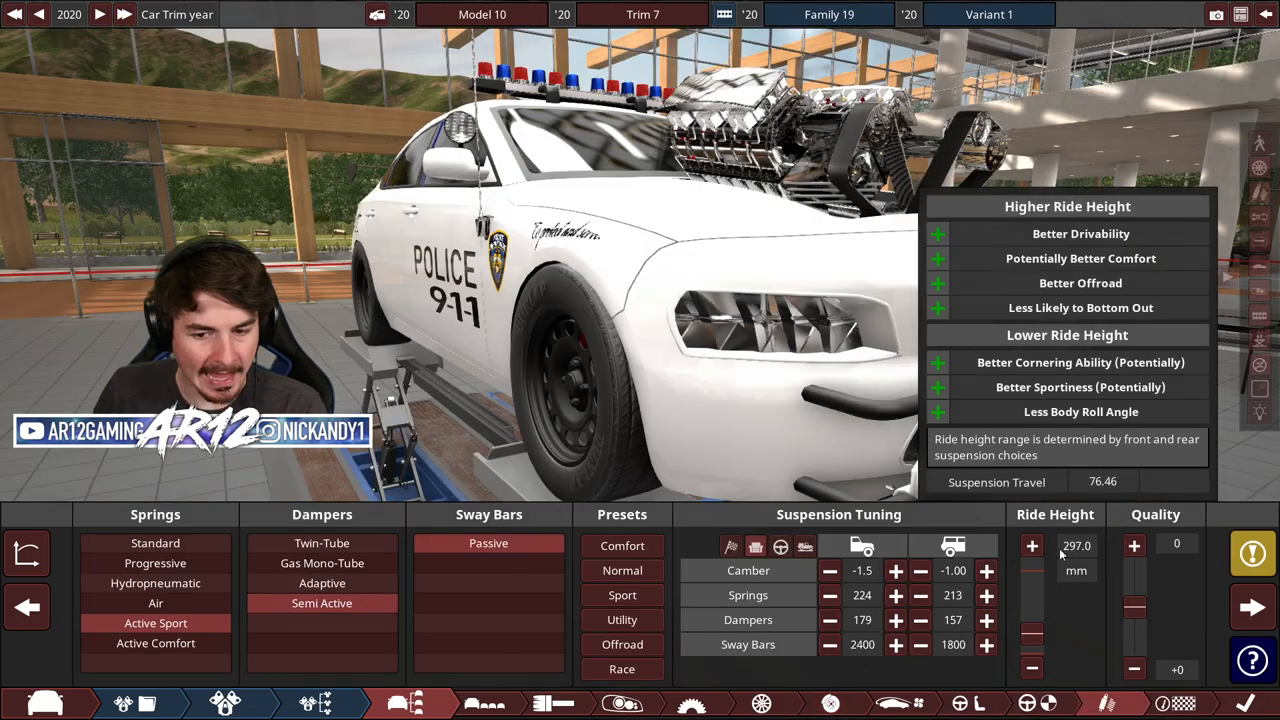
- Raise the cruiser's ride height toward 507 mm
left_click(1031, 545)
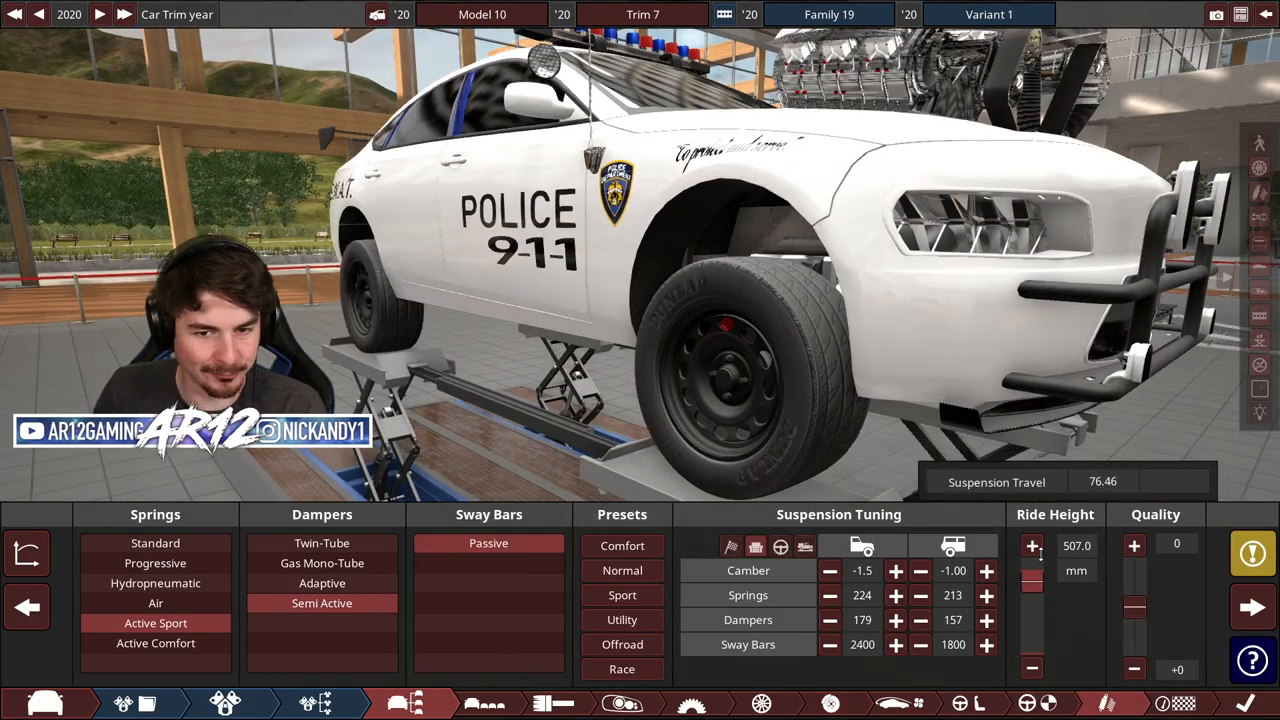
left_click(1253, 607)
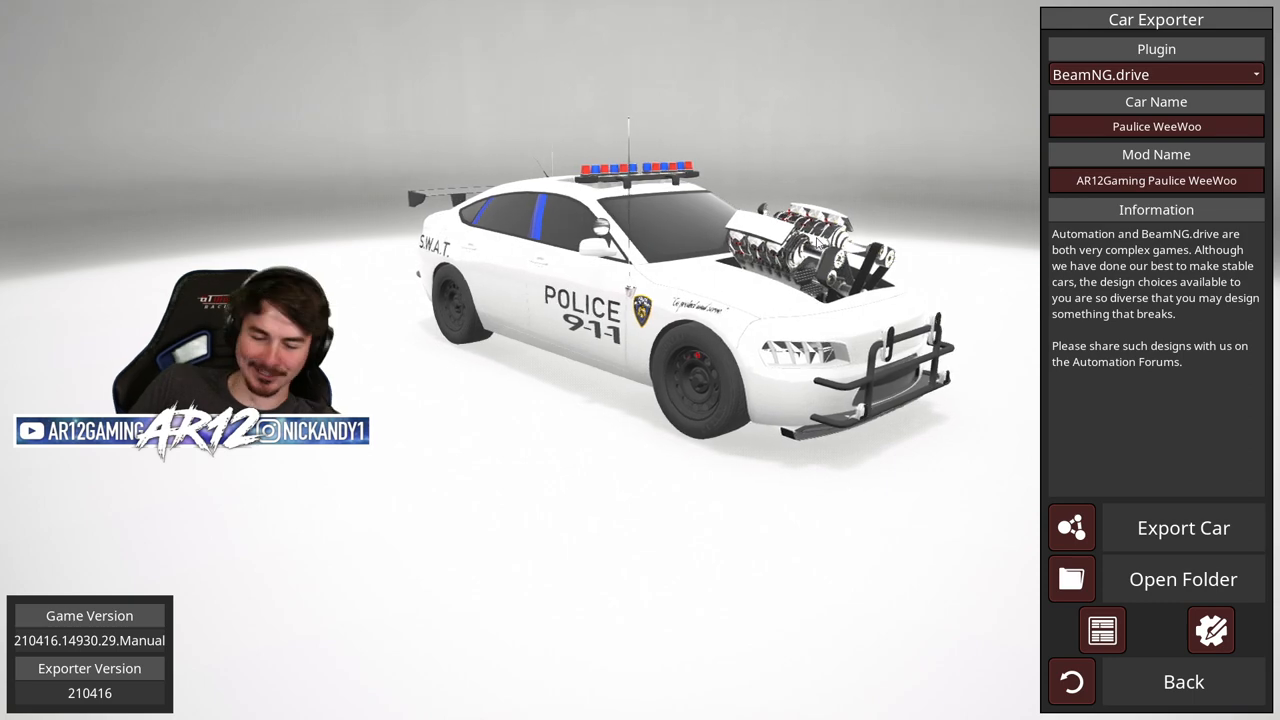
left_click(1183, 528)
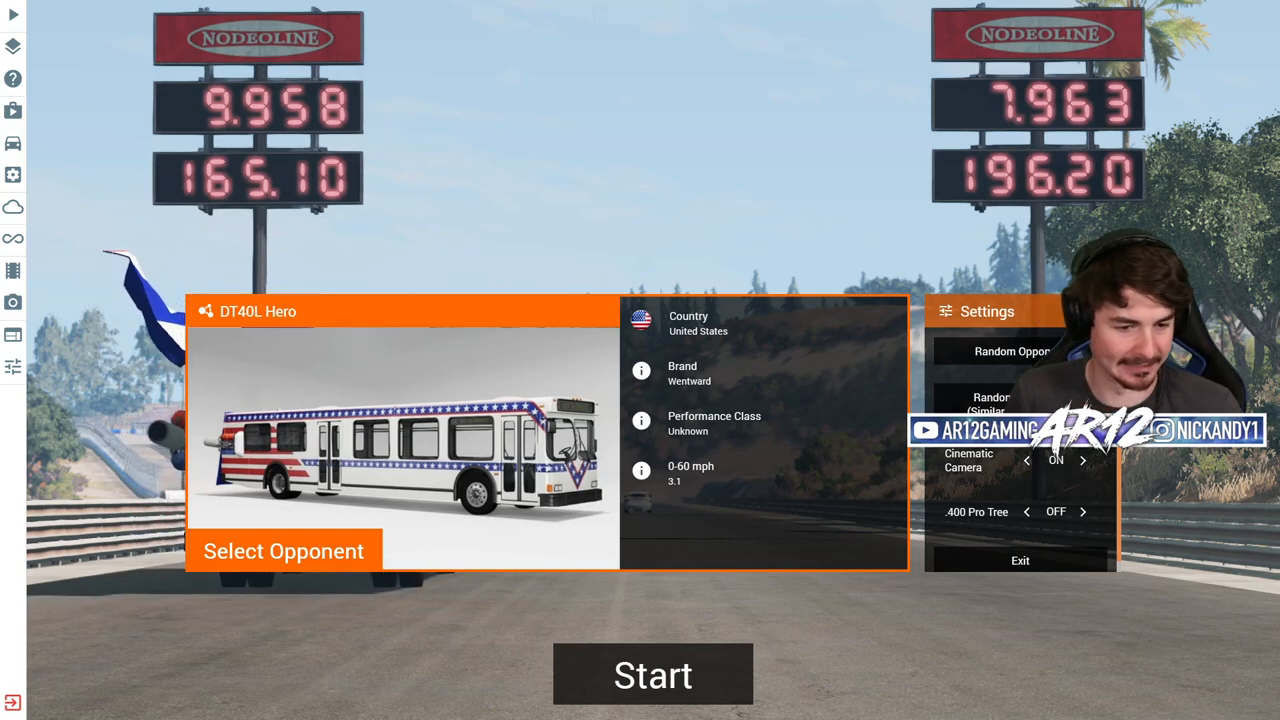
- Start the drag race against the selected opponent
left_click(652, 673)
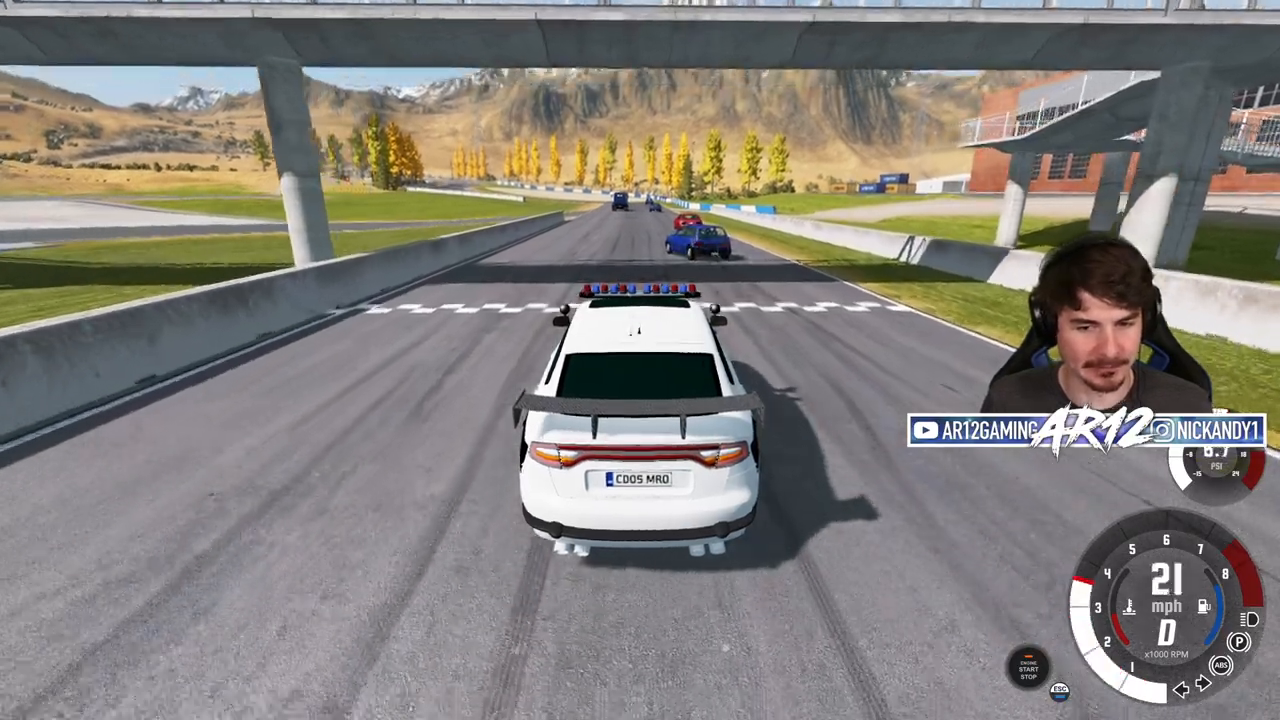